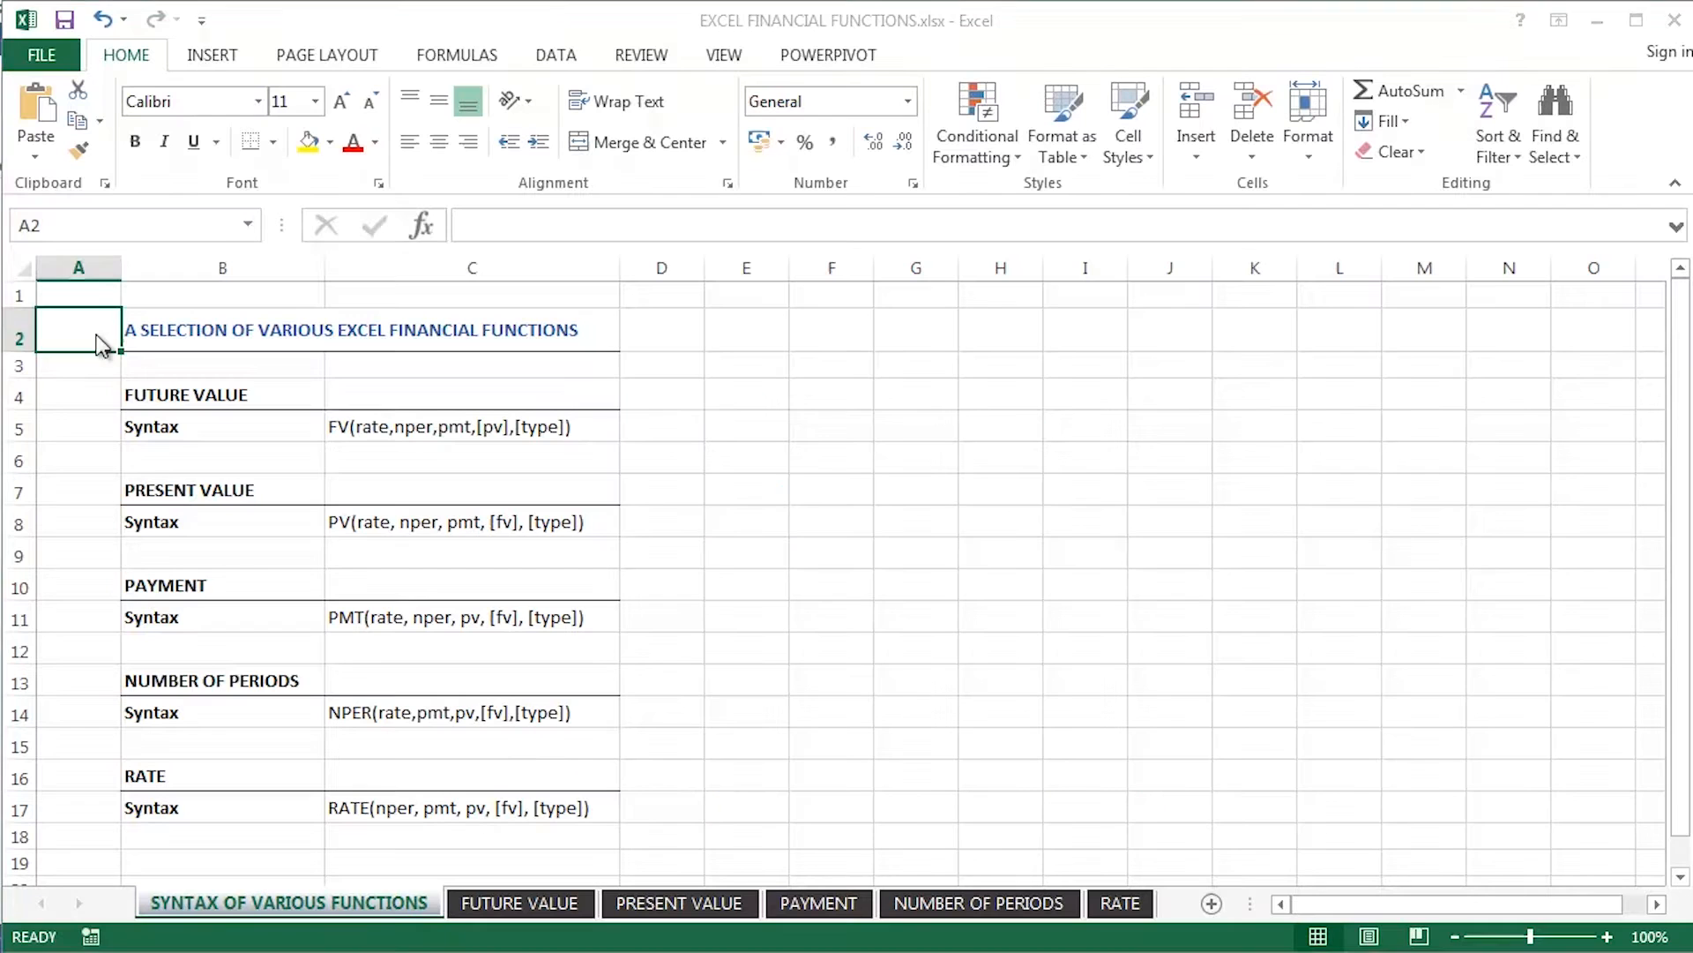
mouse_move(132, 332)
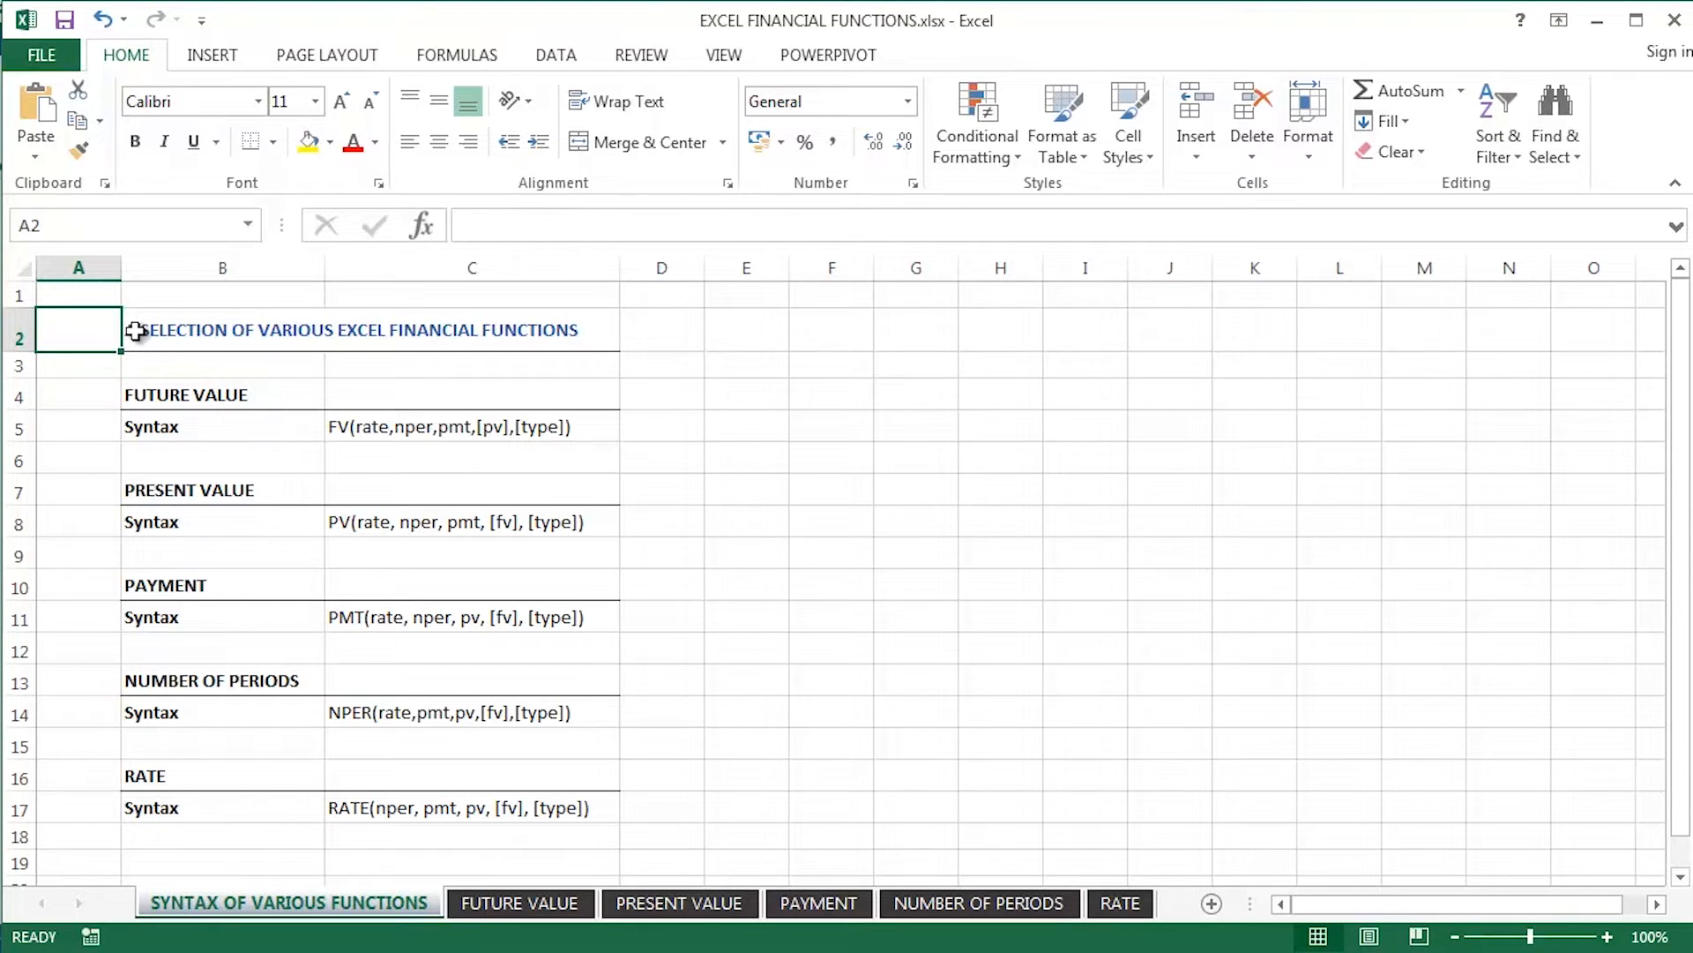
Visit the RATE sheet at 100% zoom, then review the financial function entries on the syntax overview sheet
click(1118, 903)
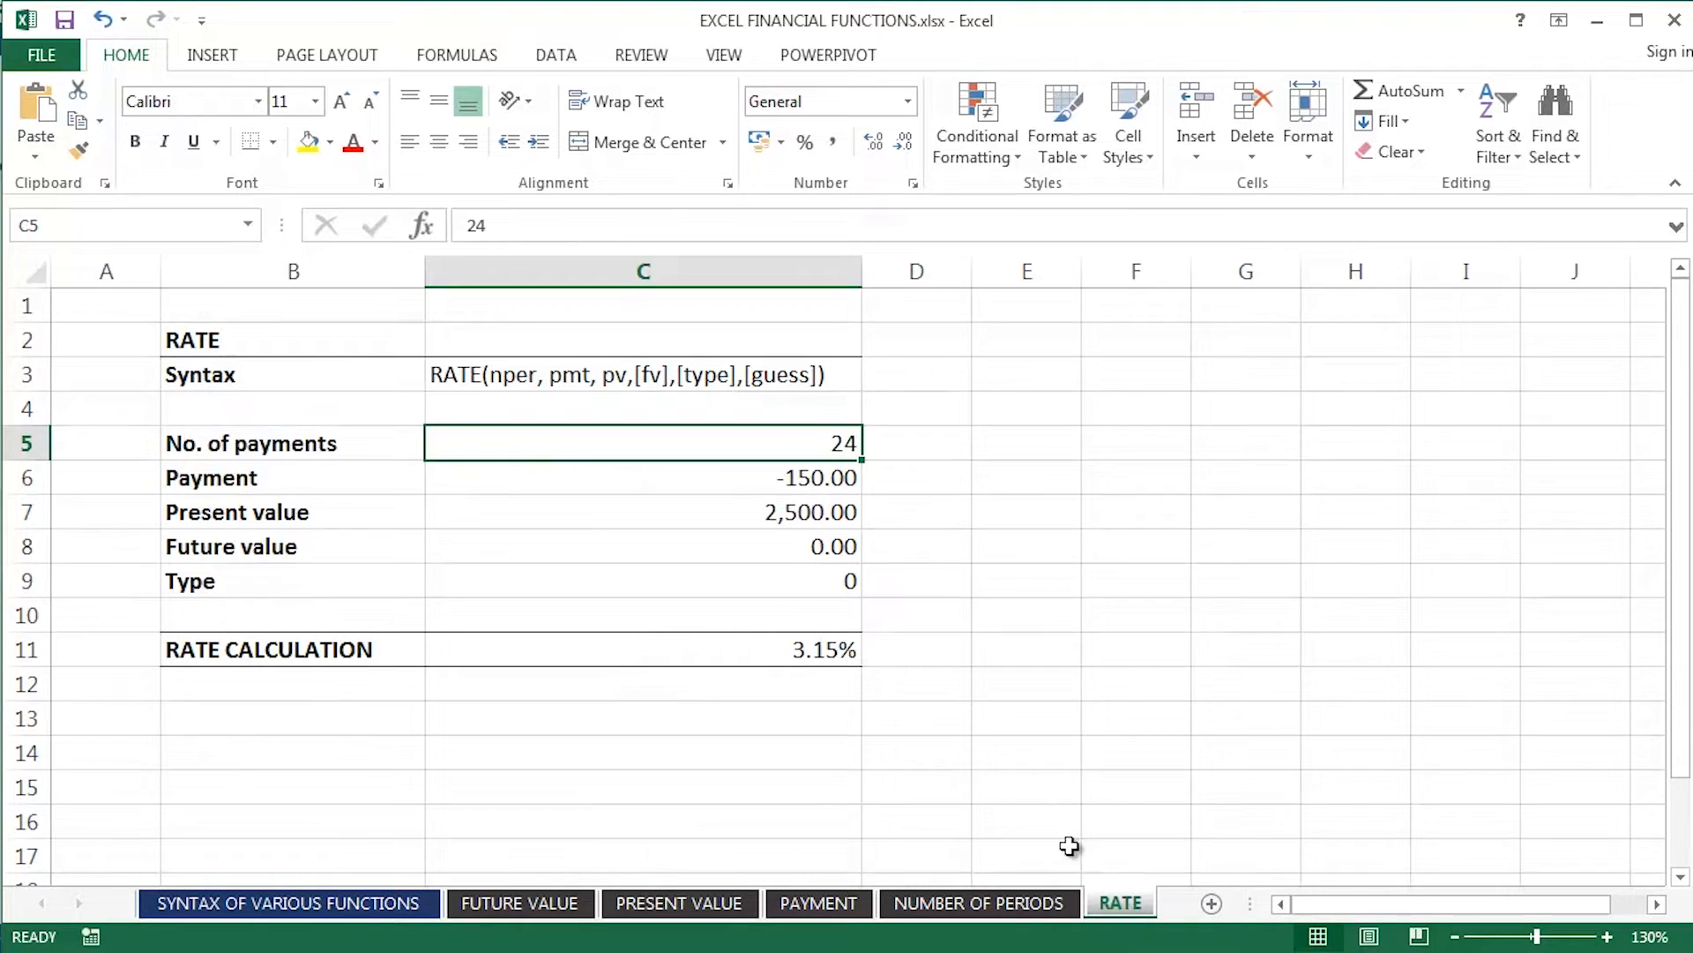
click(723, 54)
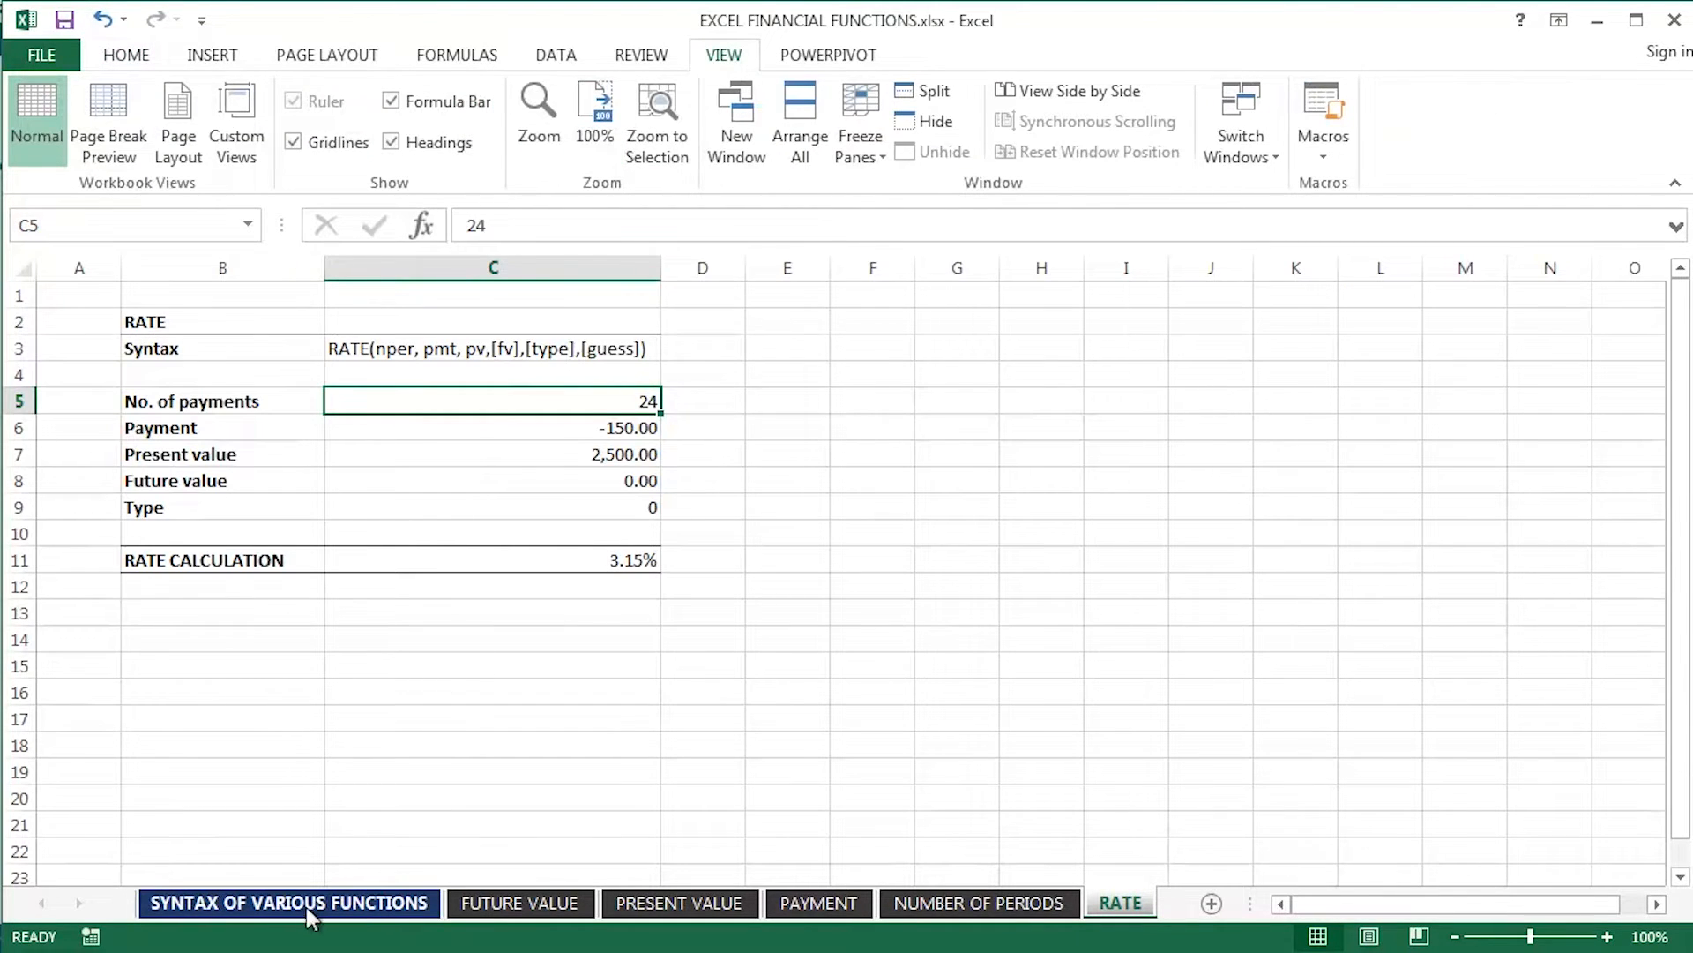
click(286, 903)
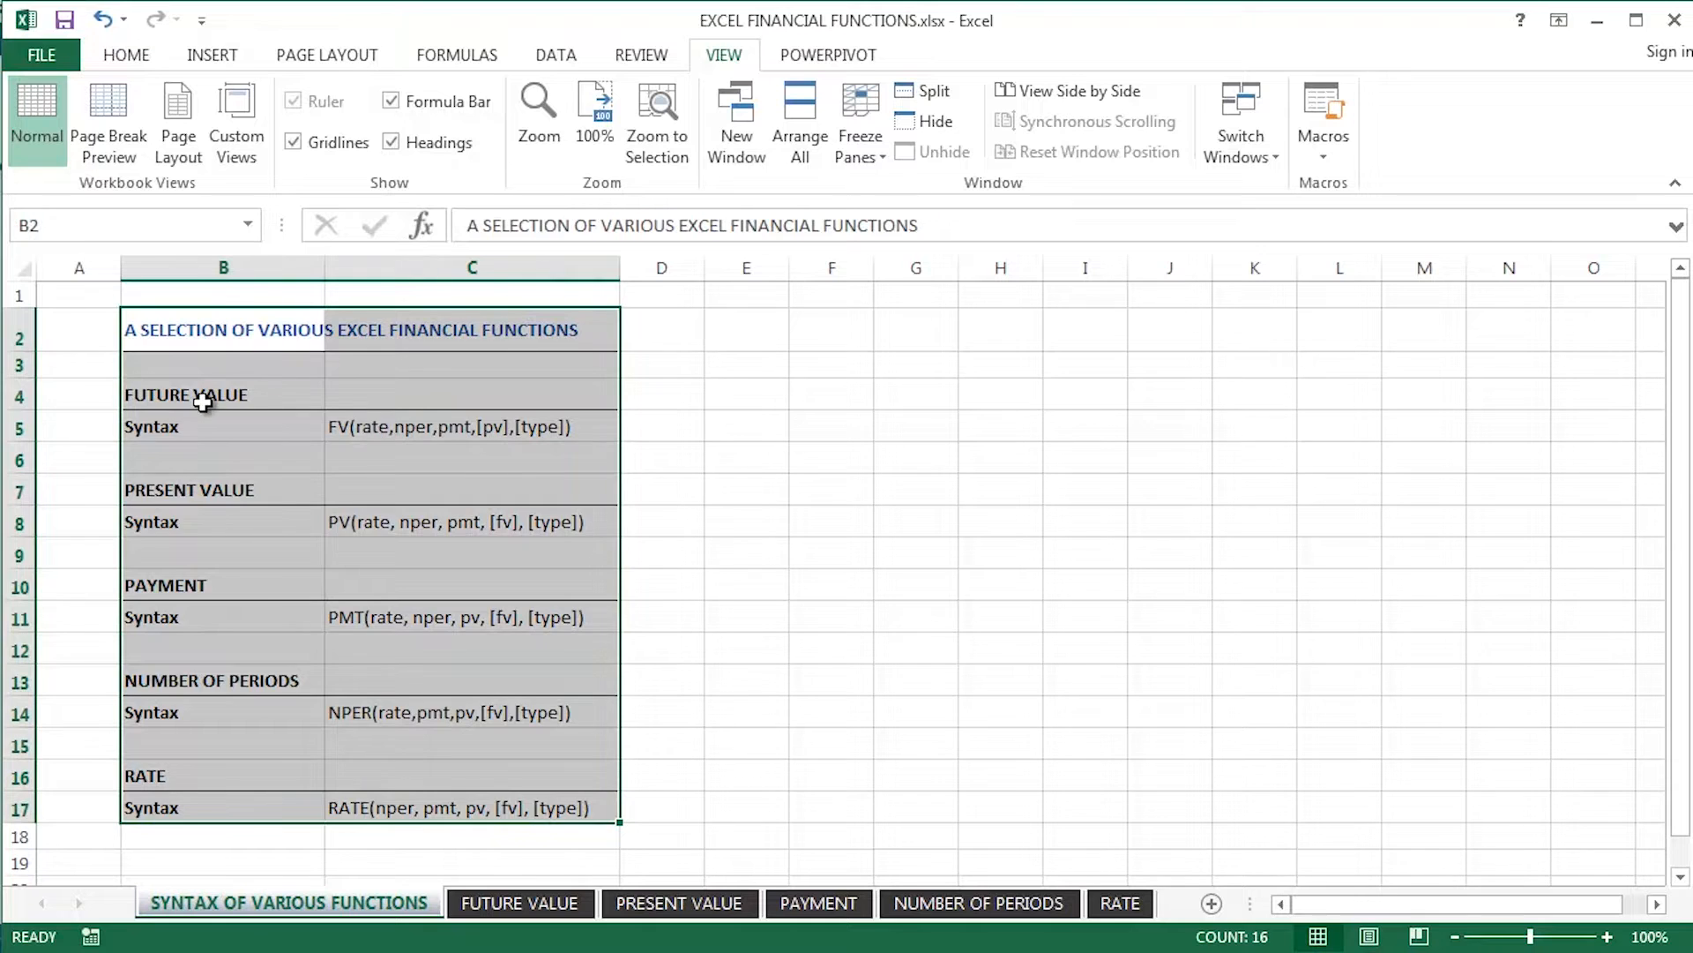
drag(184, 393, 463, 617)
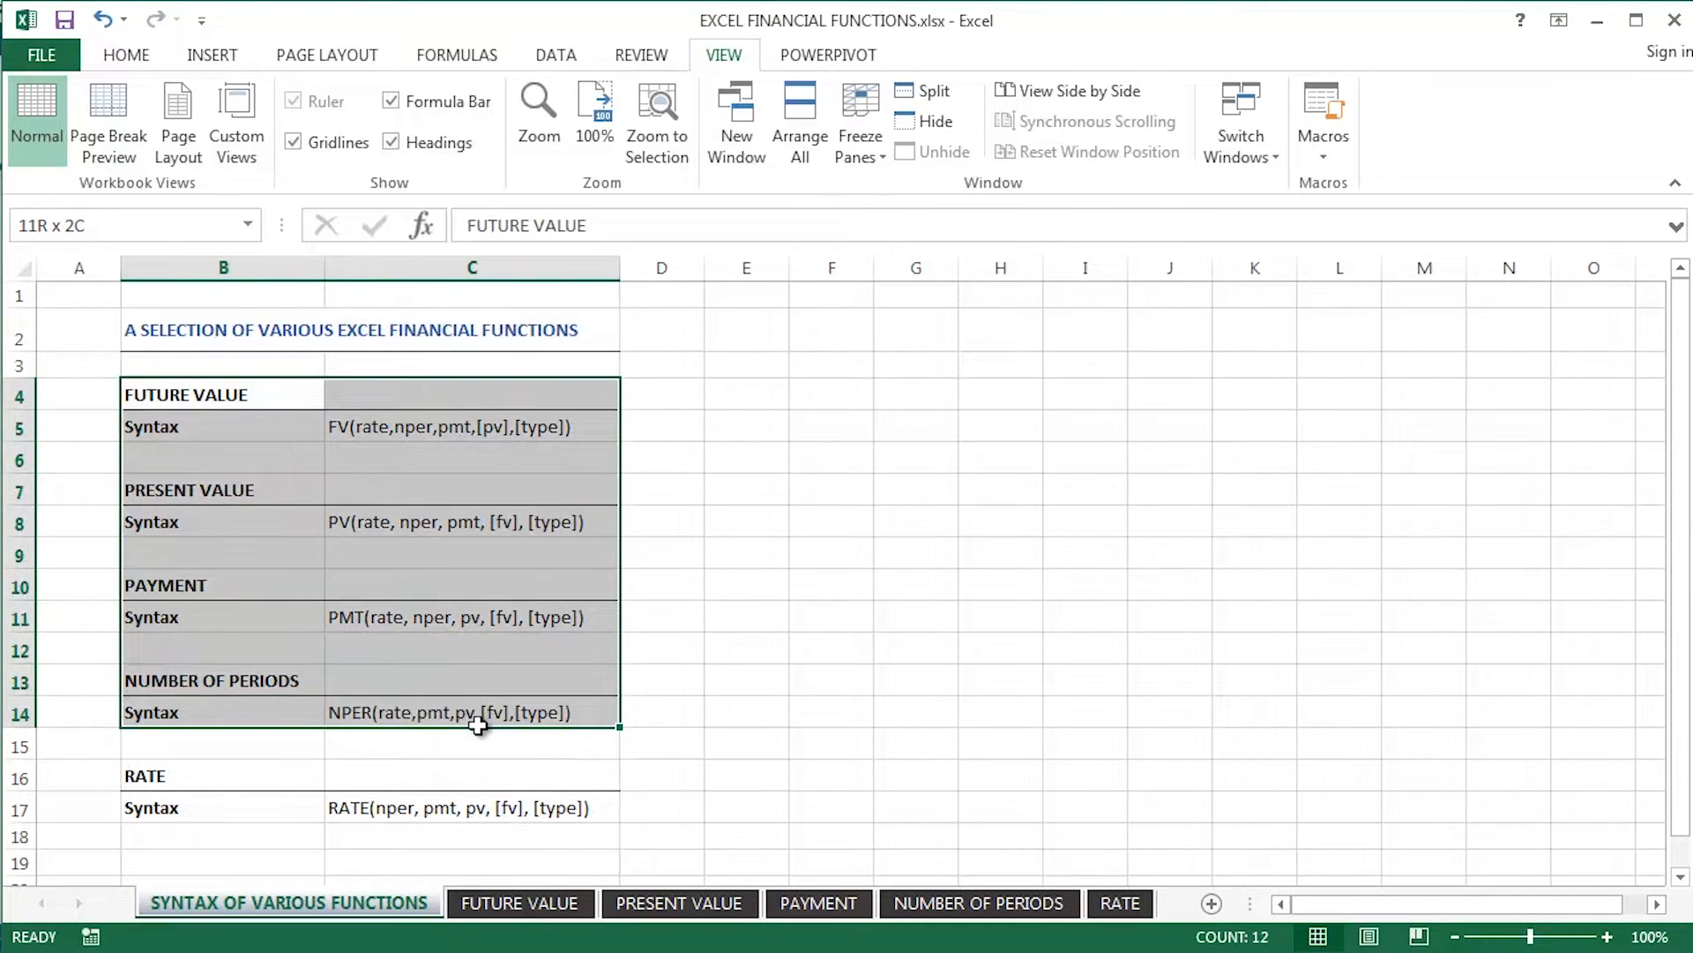
Browse the PRESENT VALUE and PAYMENT sheets, finishing on FUTURE VALUE with its 7,362.50 result
click(679, 903)
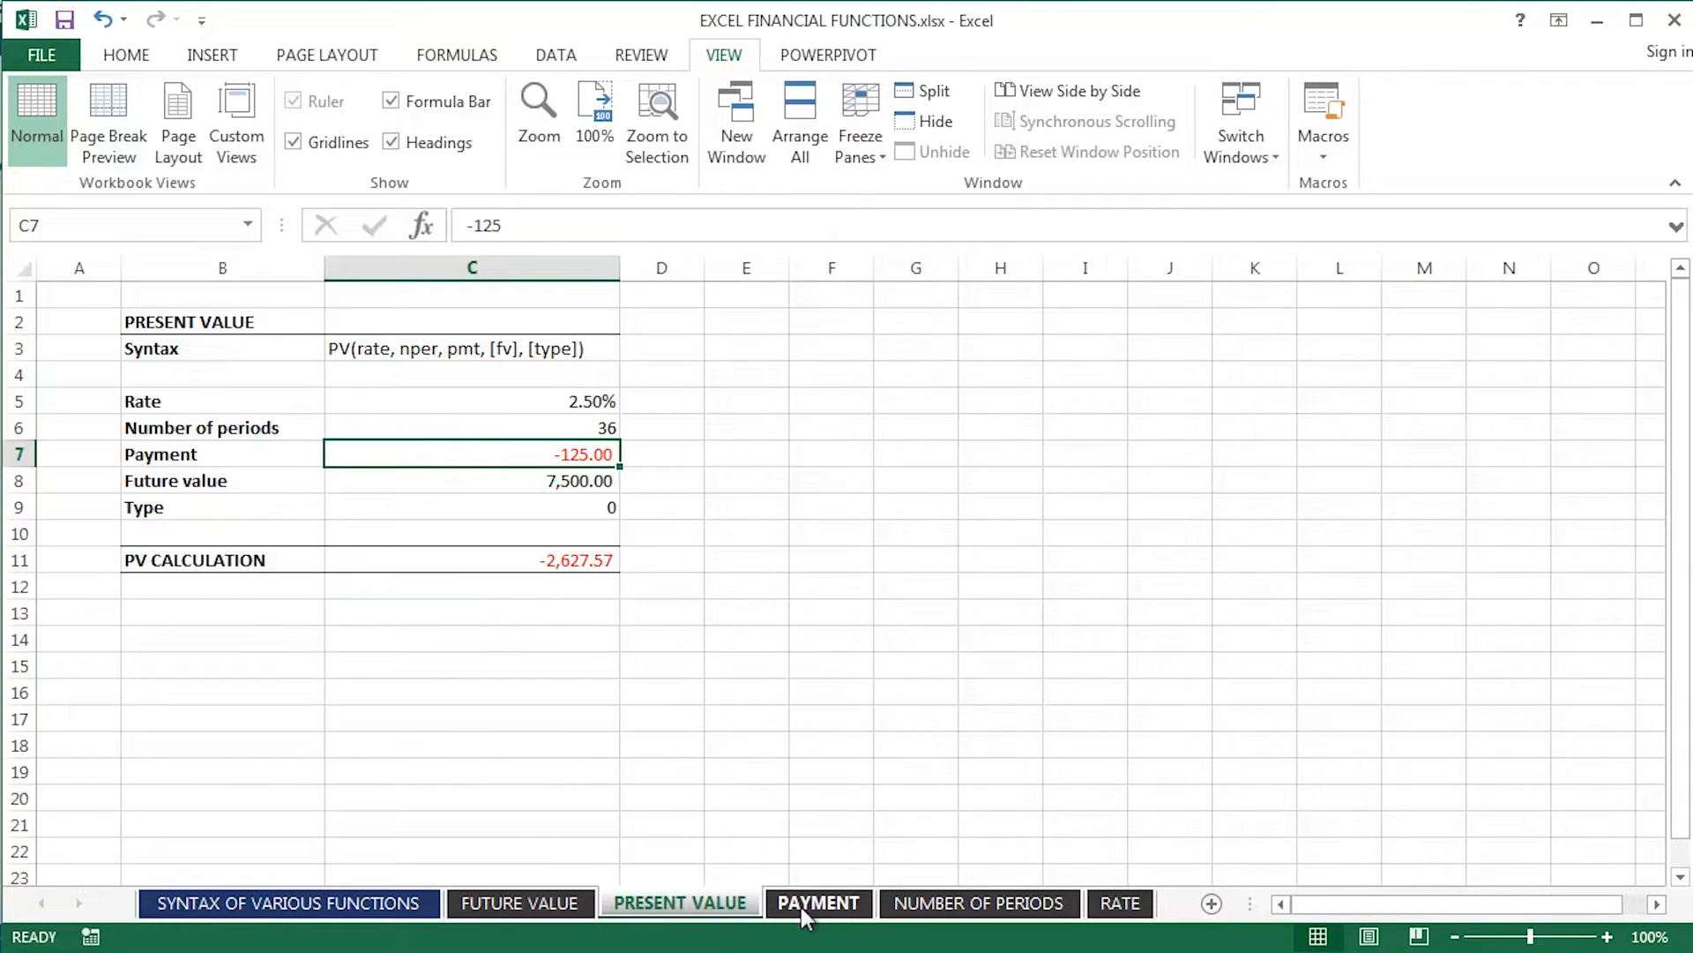
click(819, 904)
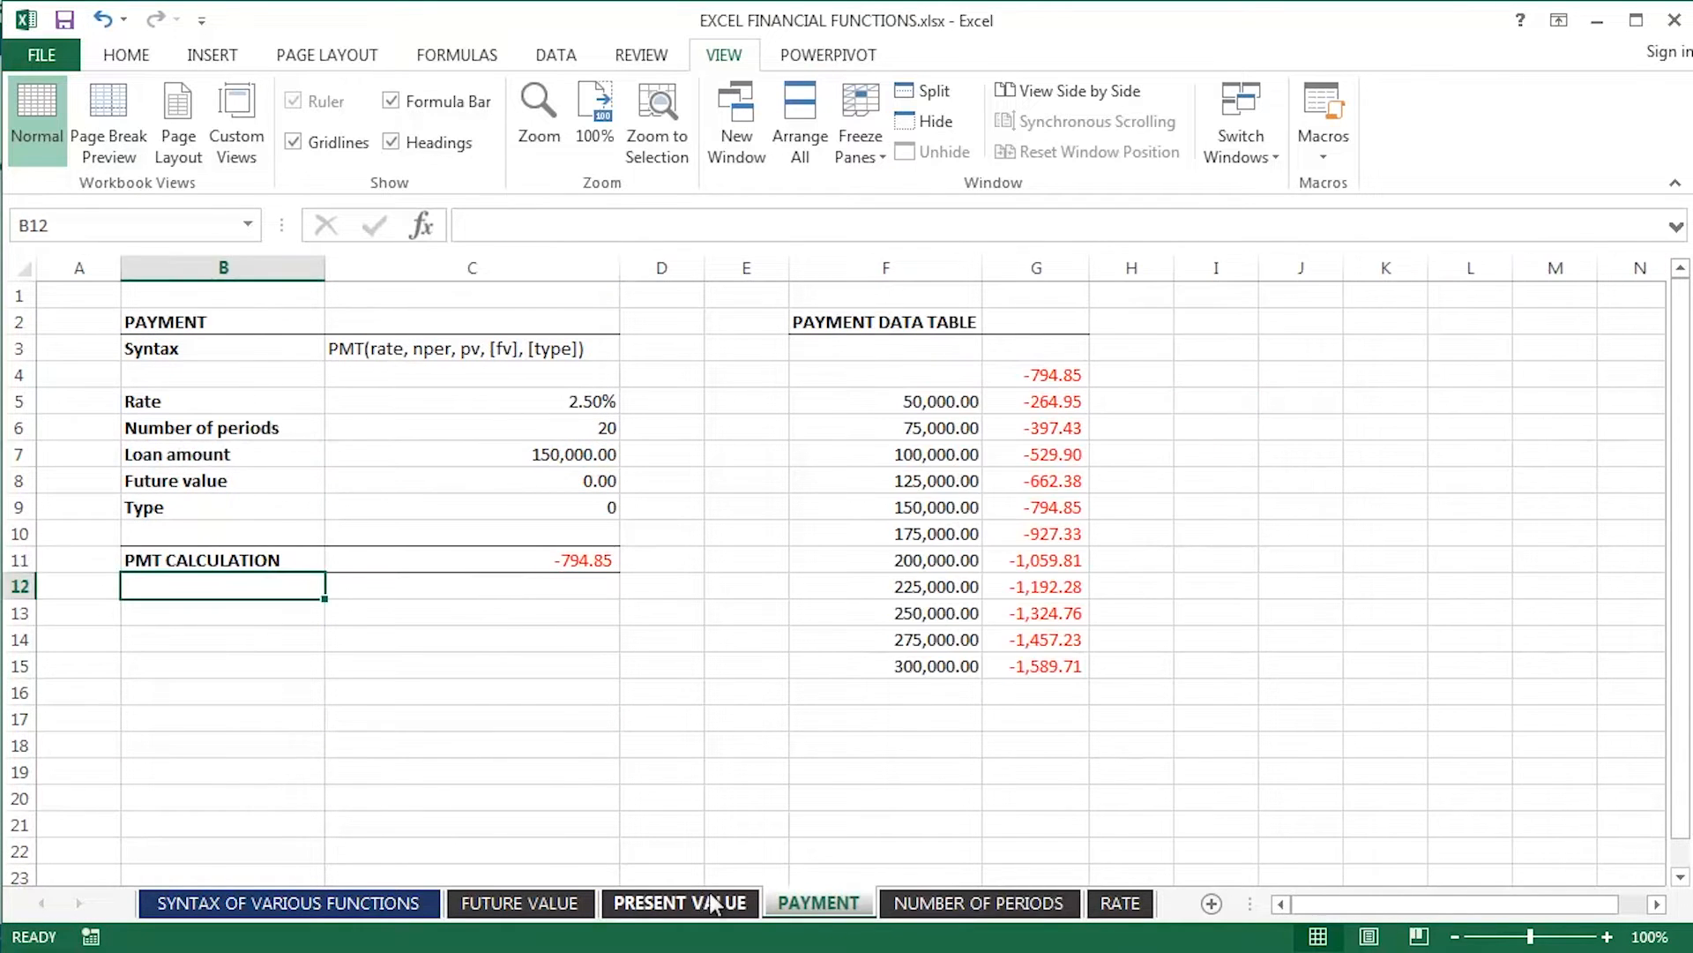
click(527, 903)
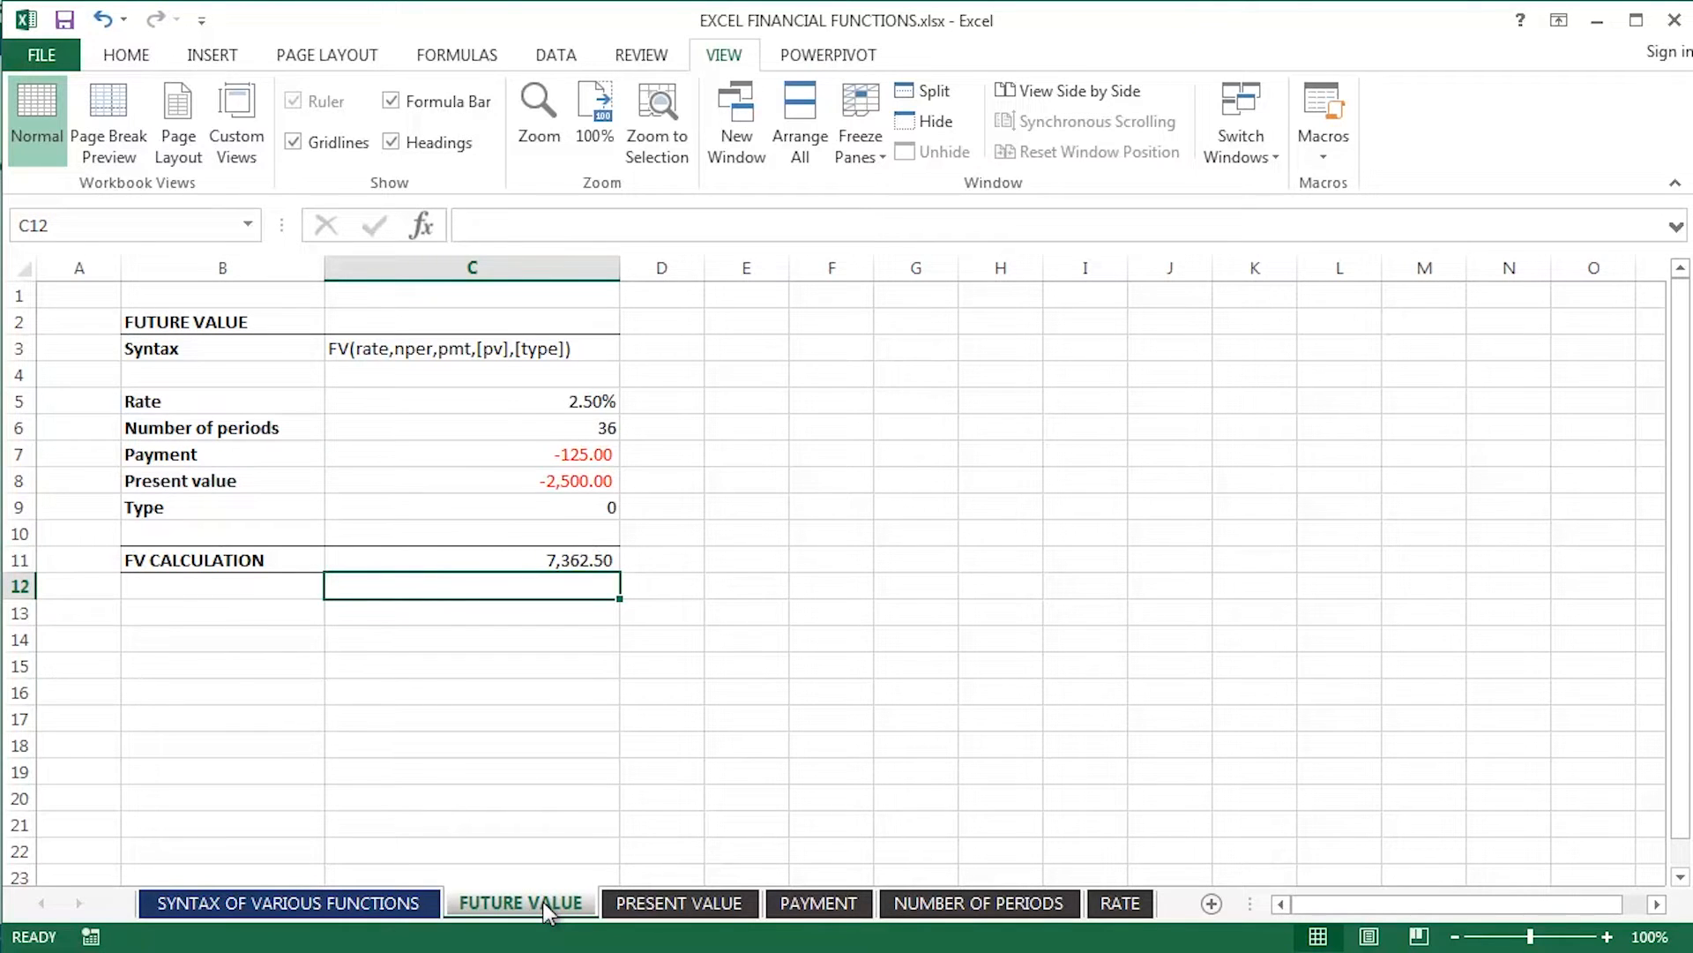
On the RATE sheet, inspect loan inputs C5:C7 and the =RATE(C5,C6,C7) formula giving 3.15% in C11
click(1118, 903)
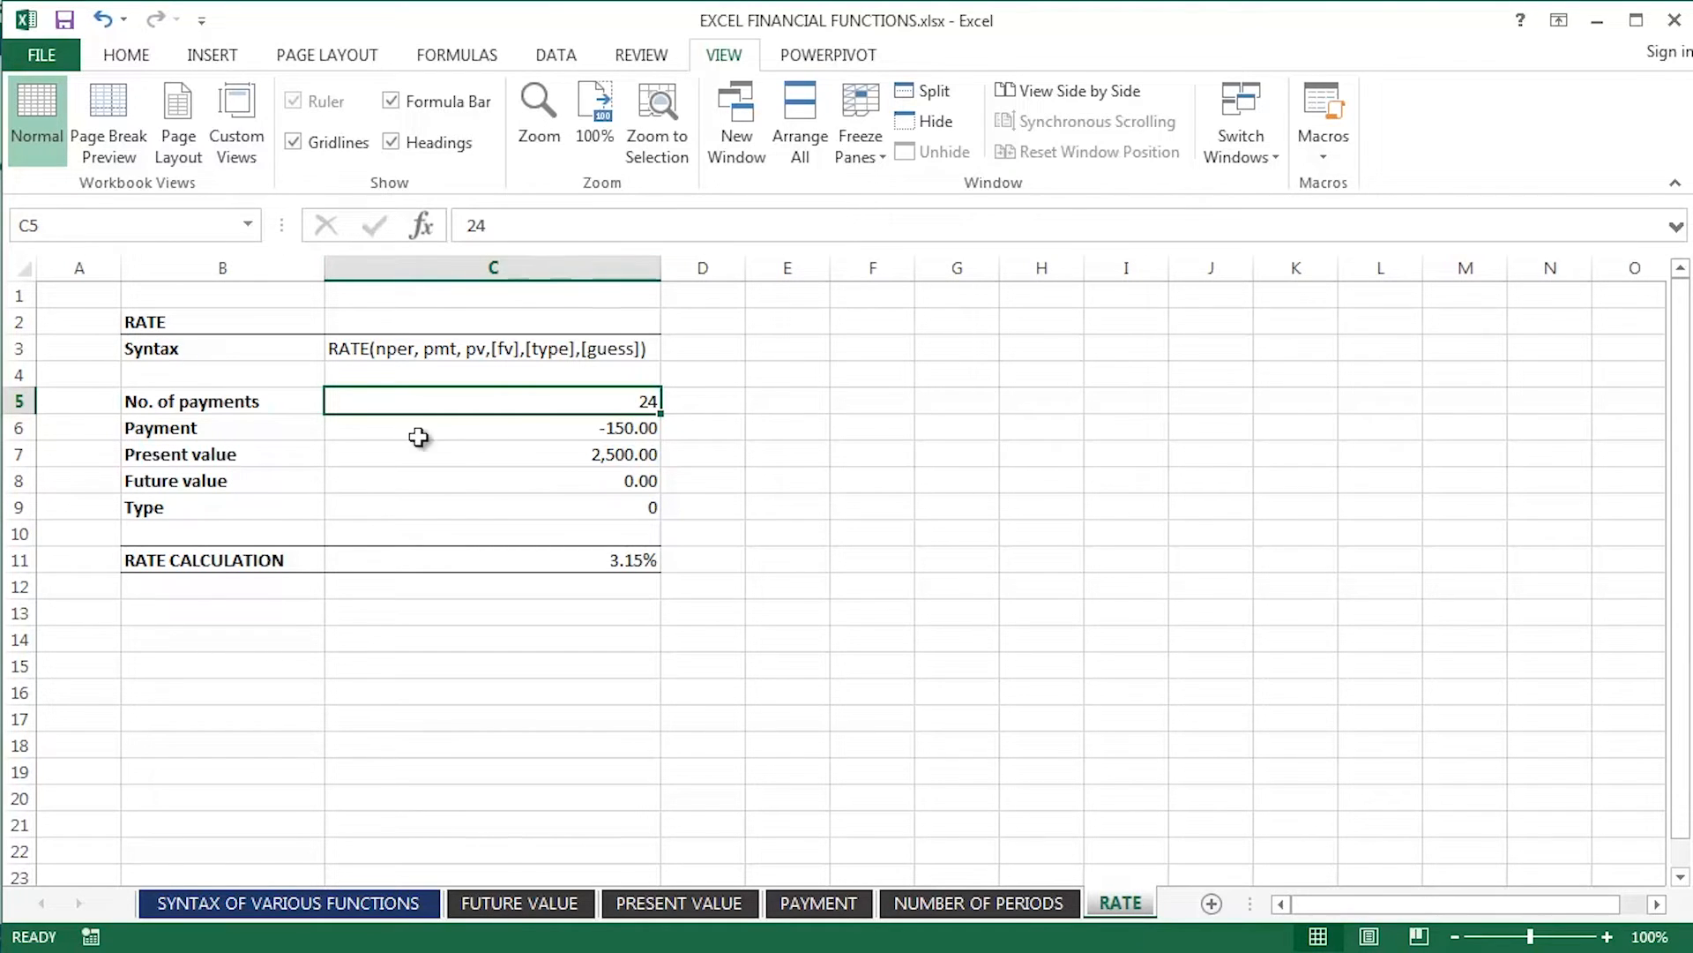
drag(494, 400, 494, 427)
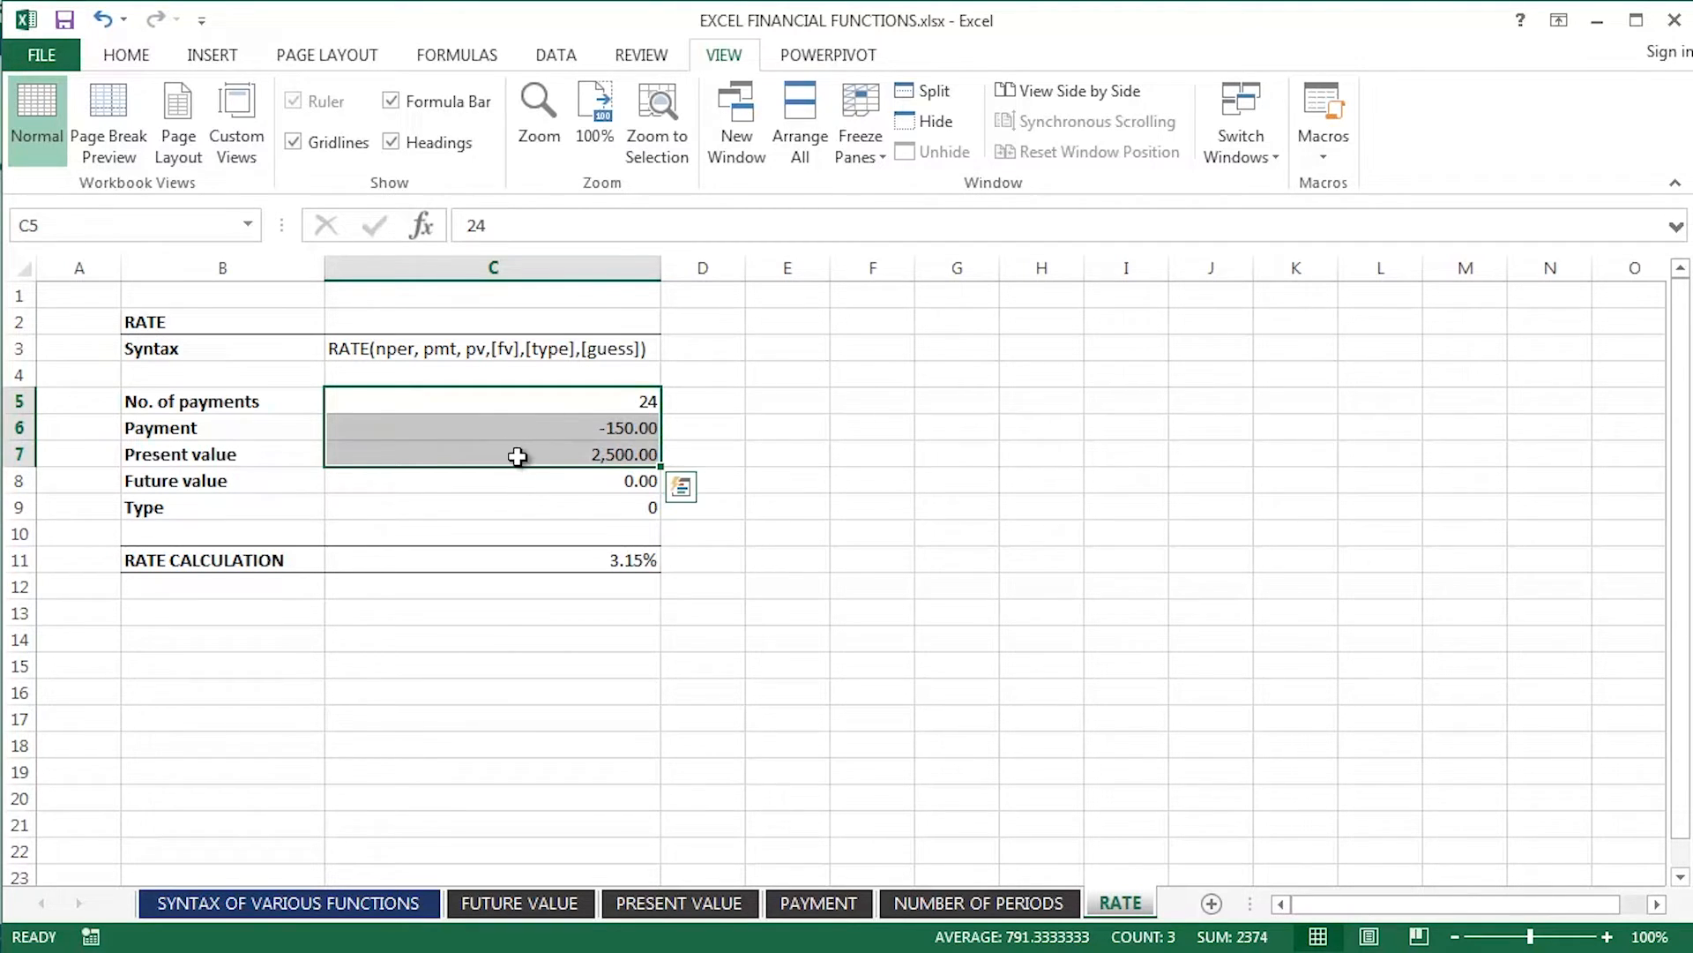
mouse_move(534, 444)
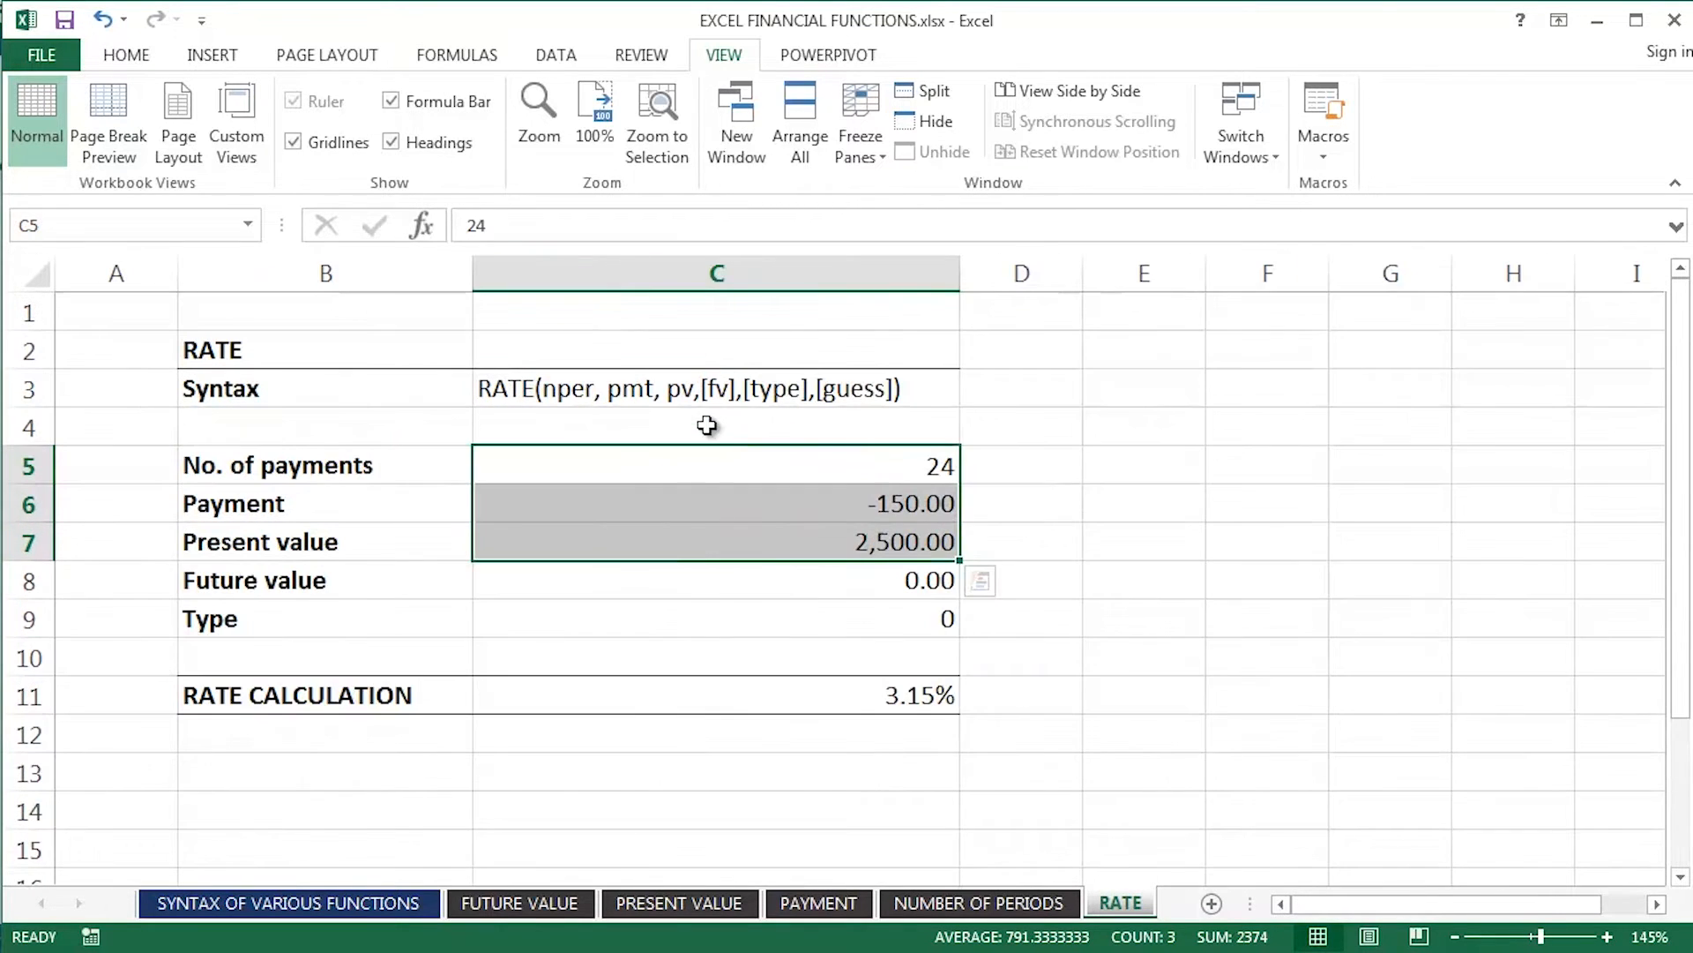
click(695, 695)
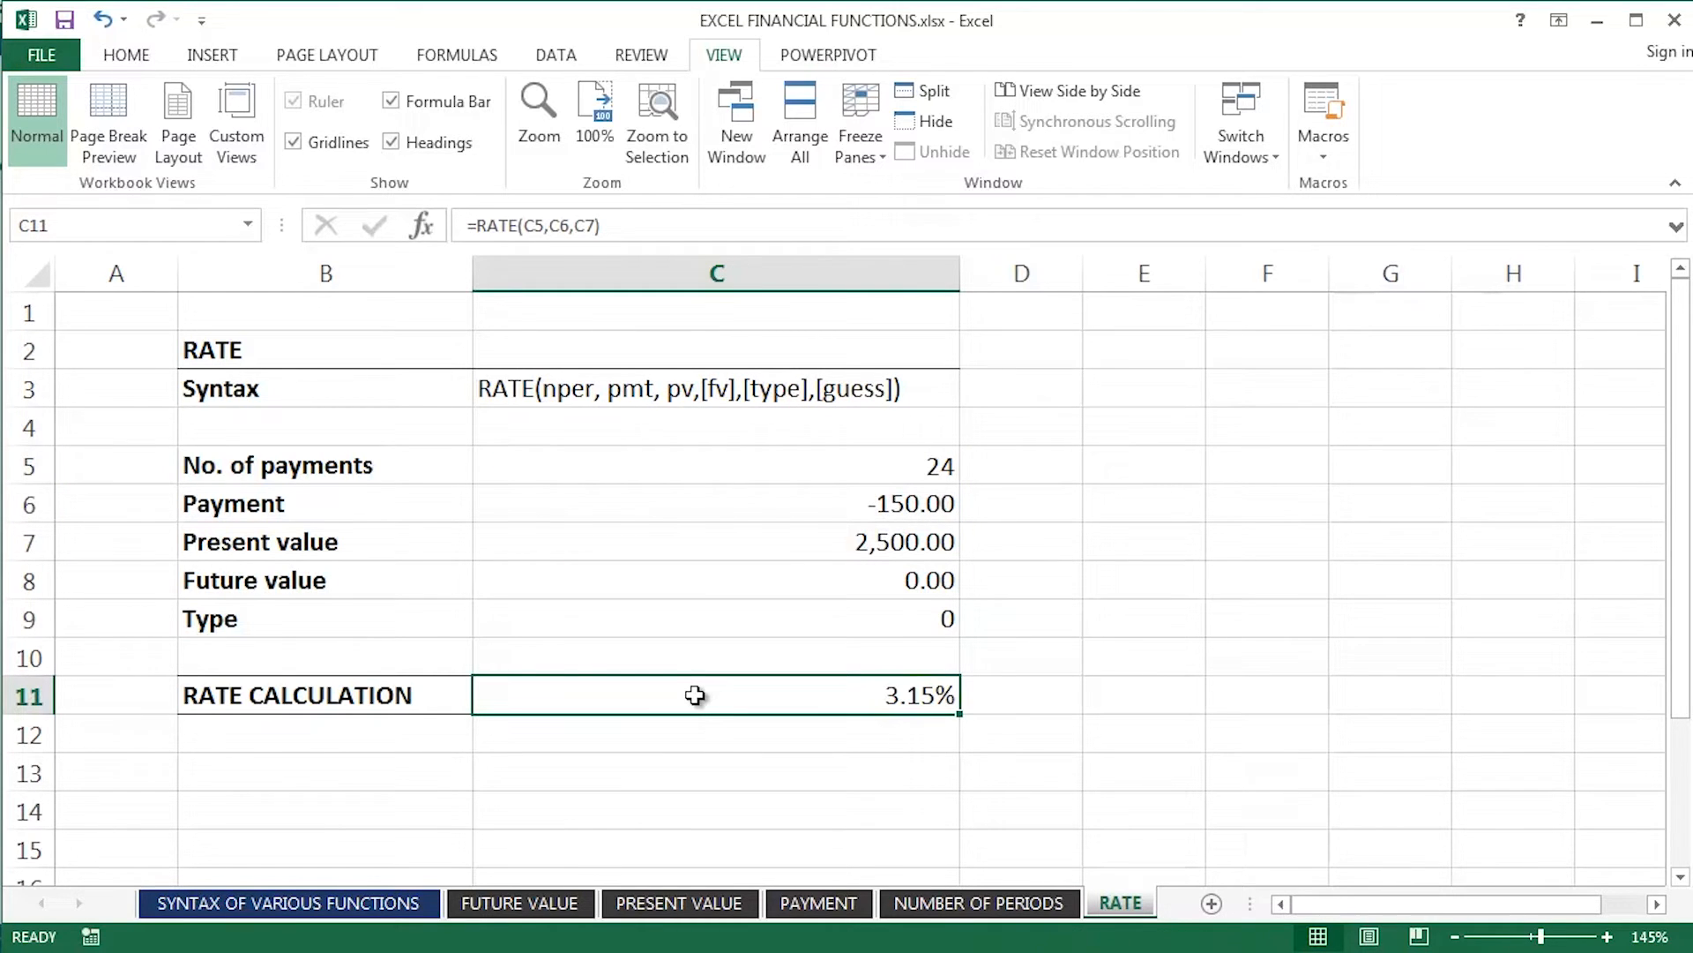
drag(716, 464, 716, 503)
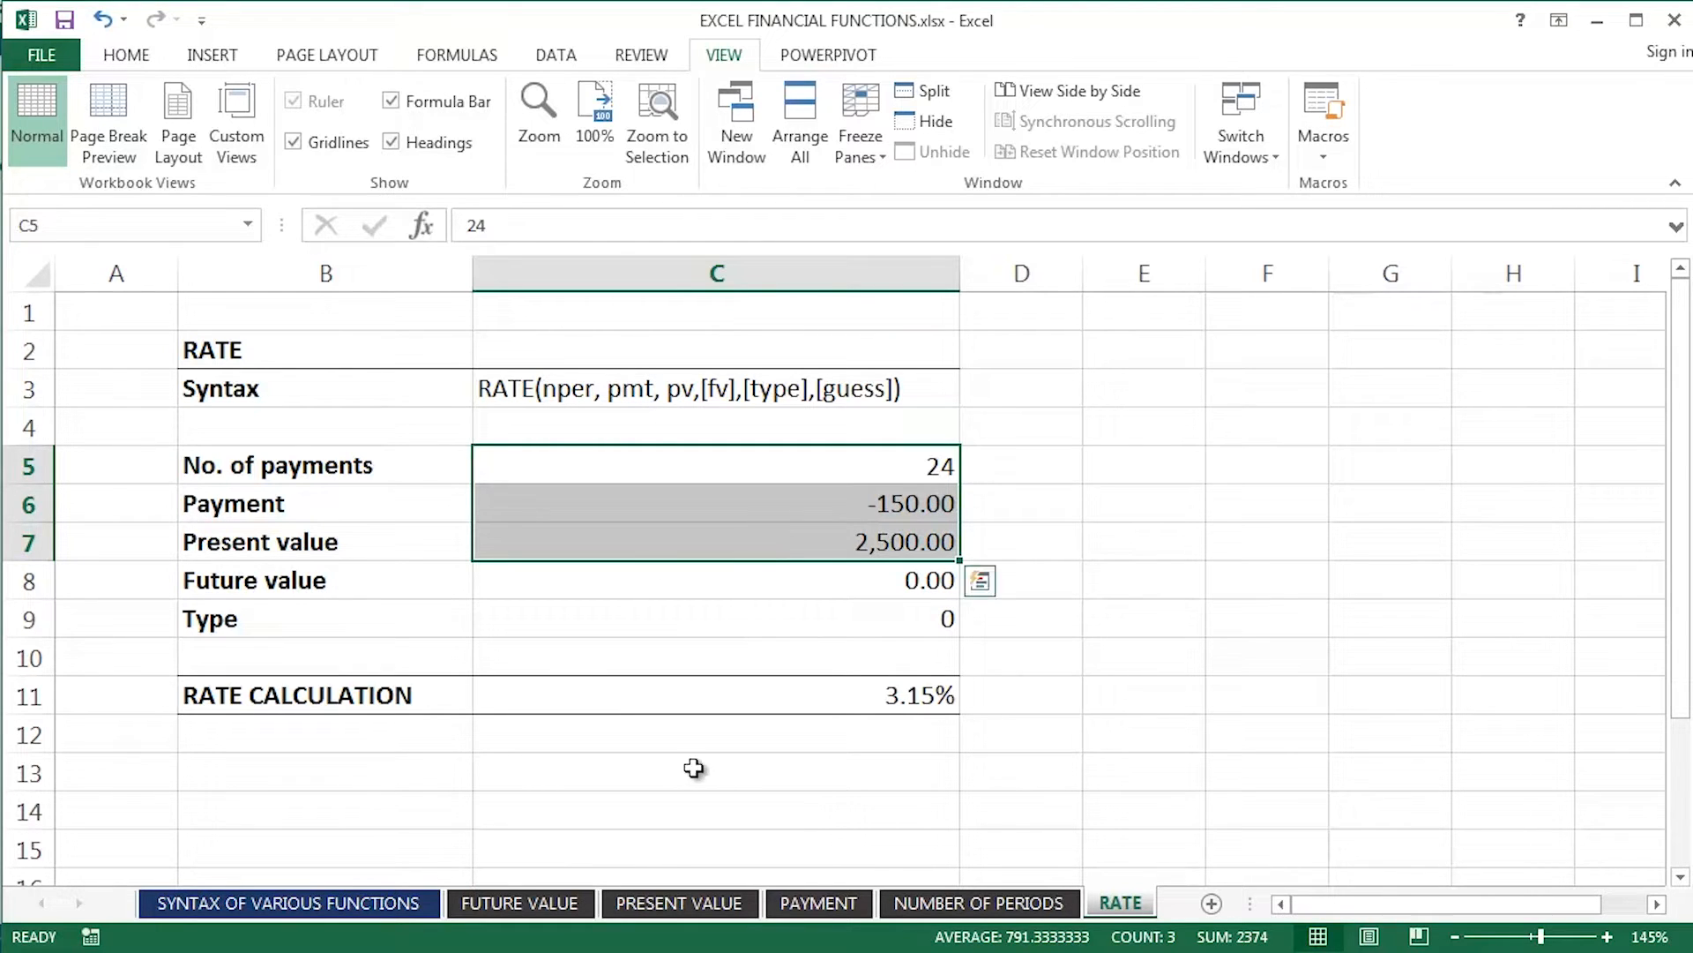
Start a trial RATE formula in C13 via the Function Arguments dialog, then cancel it leaving C13 empty
text(=rat)
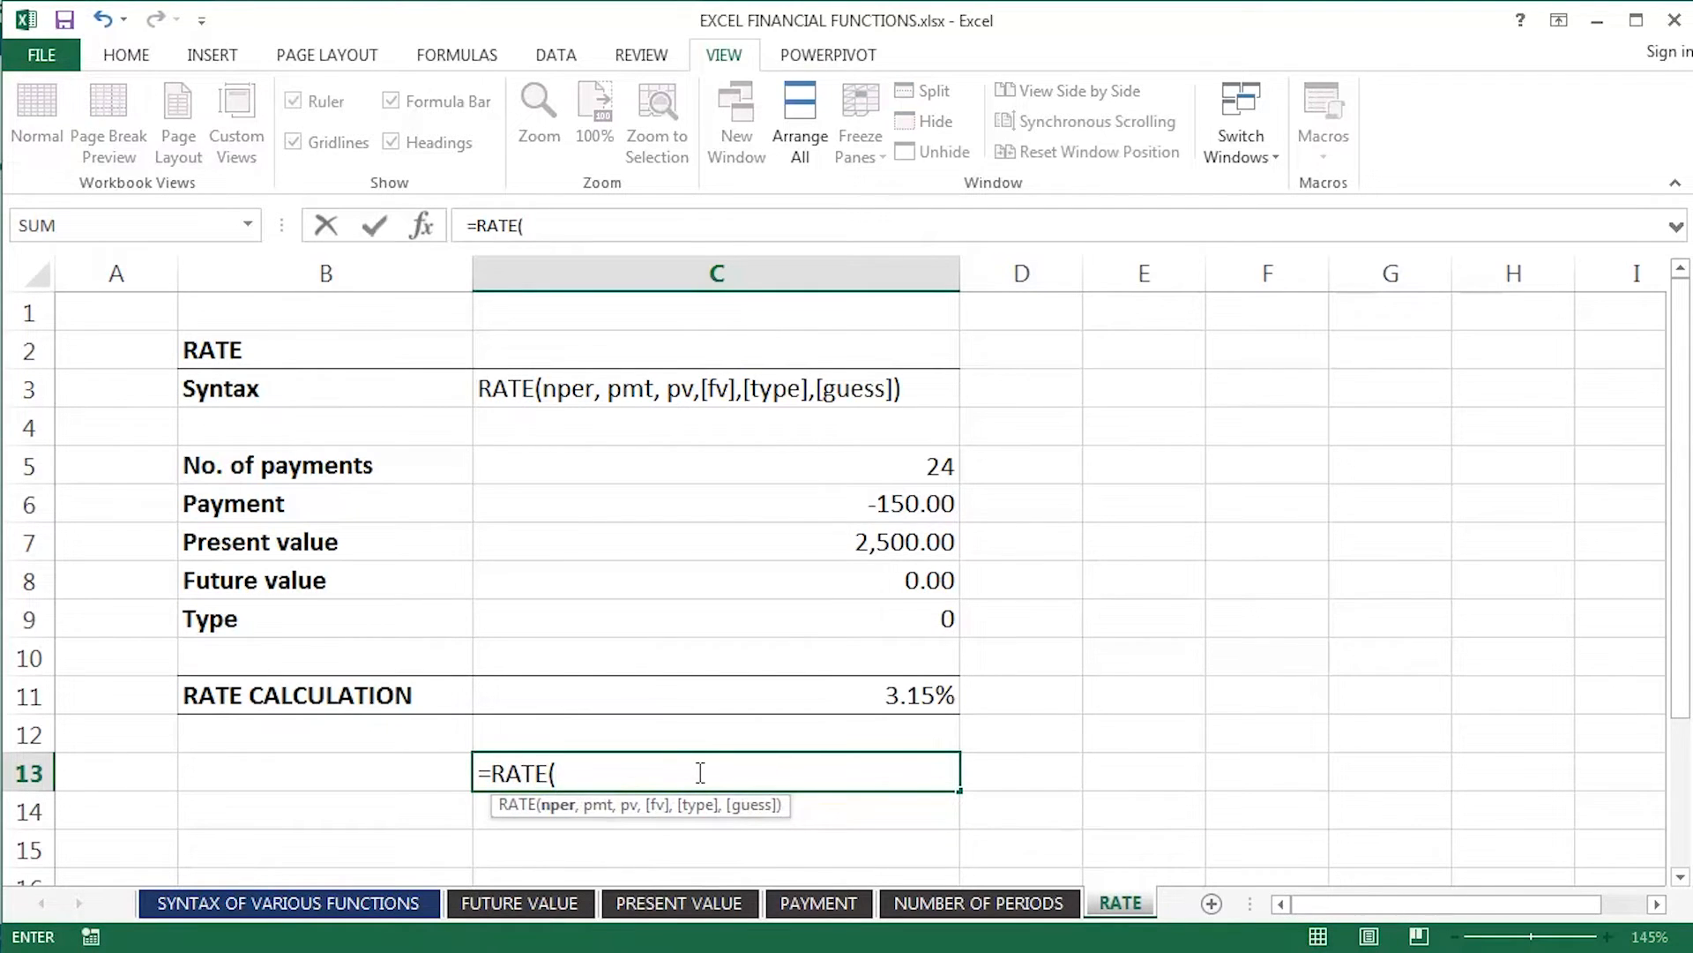
click(413, 225)
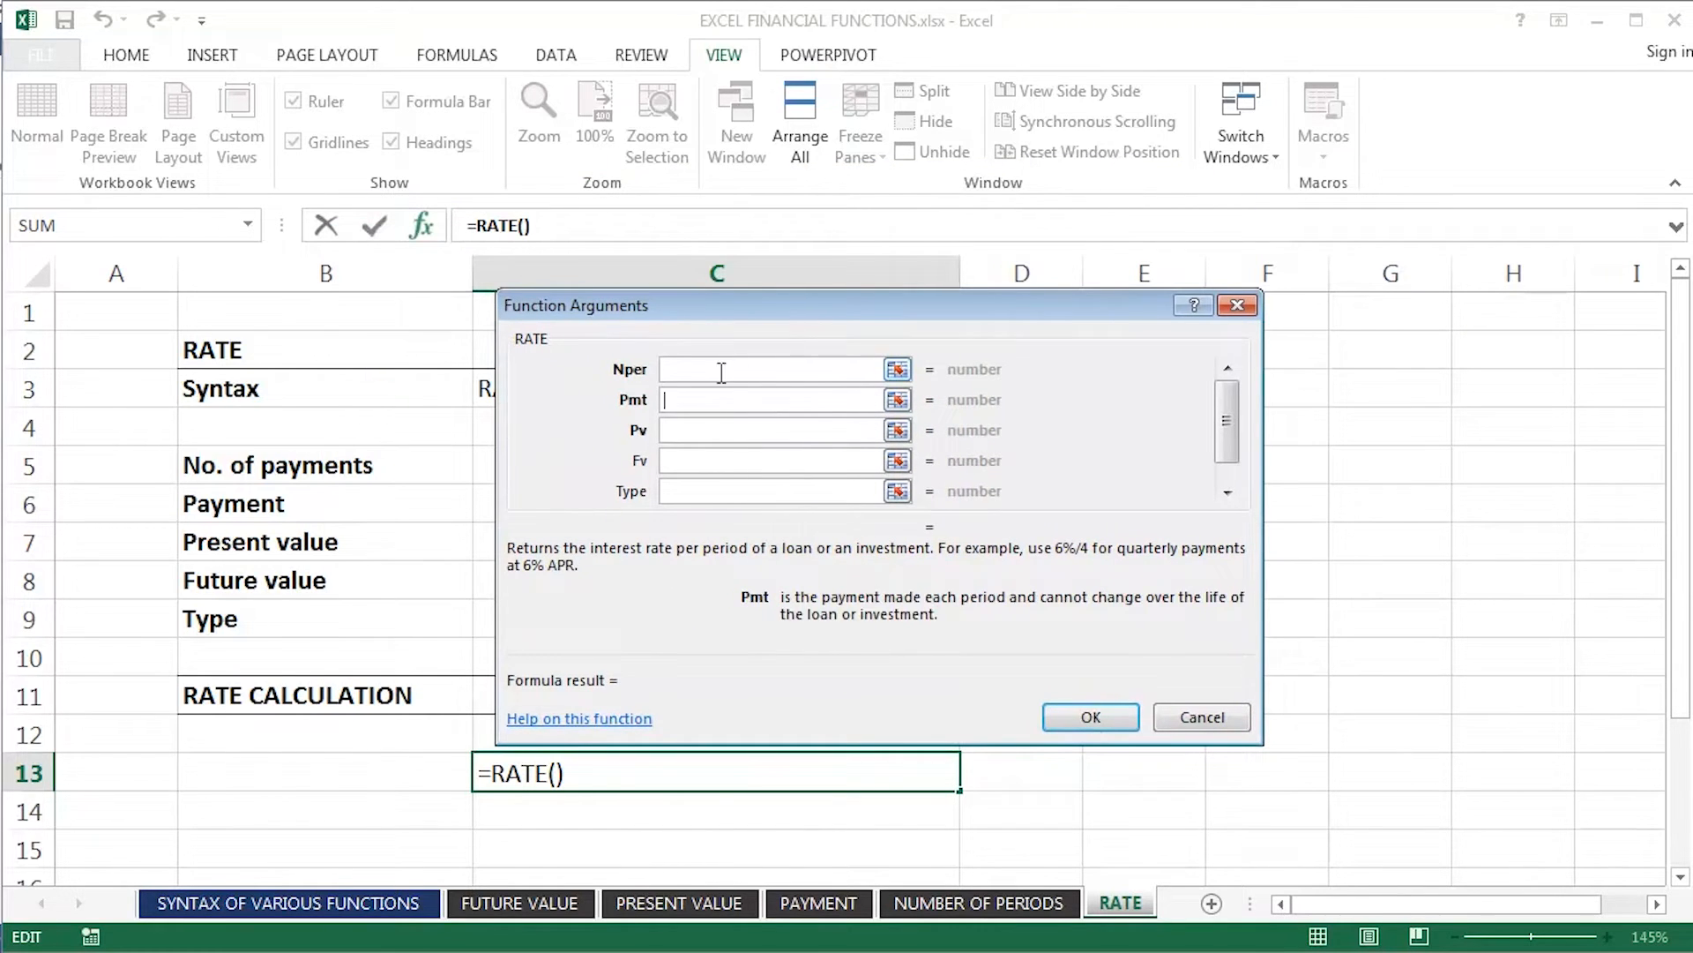
click(768, 369)
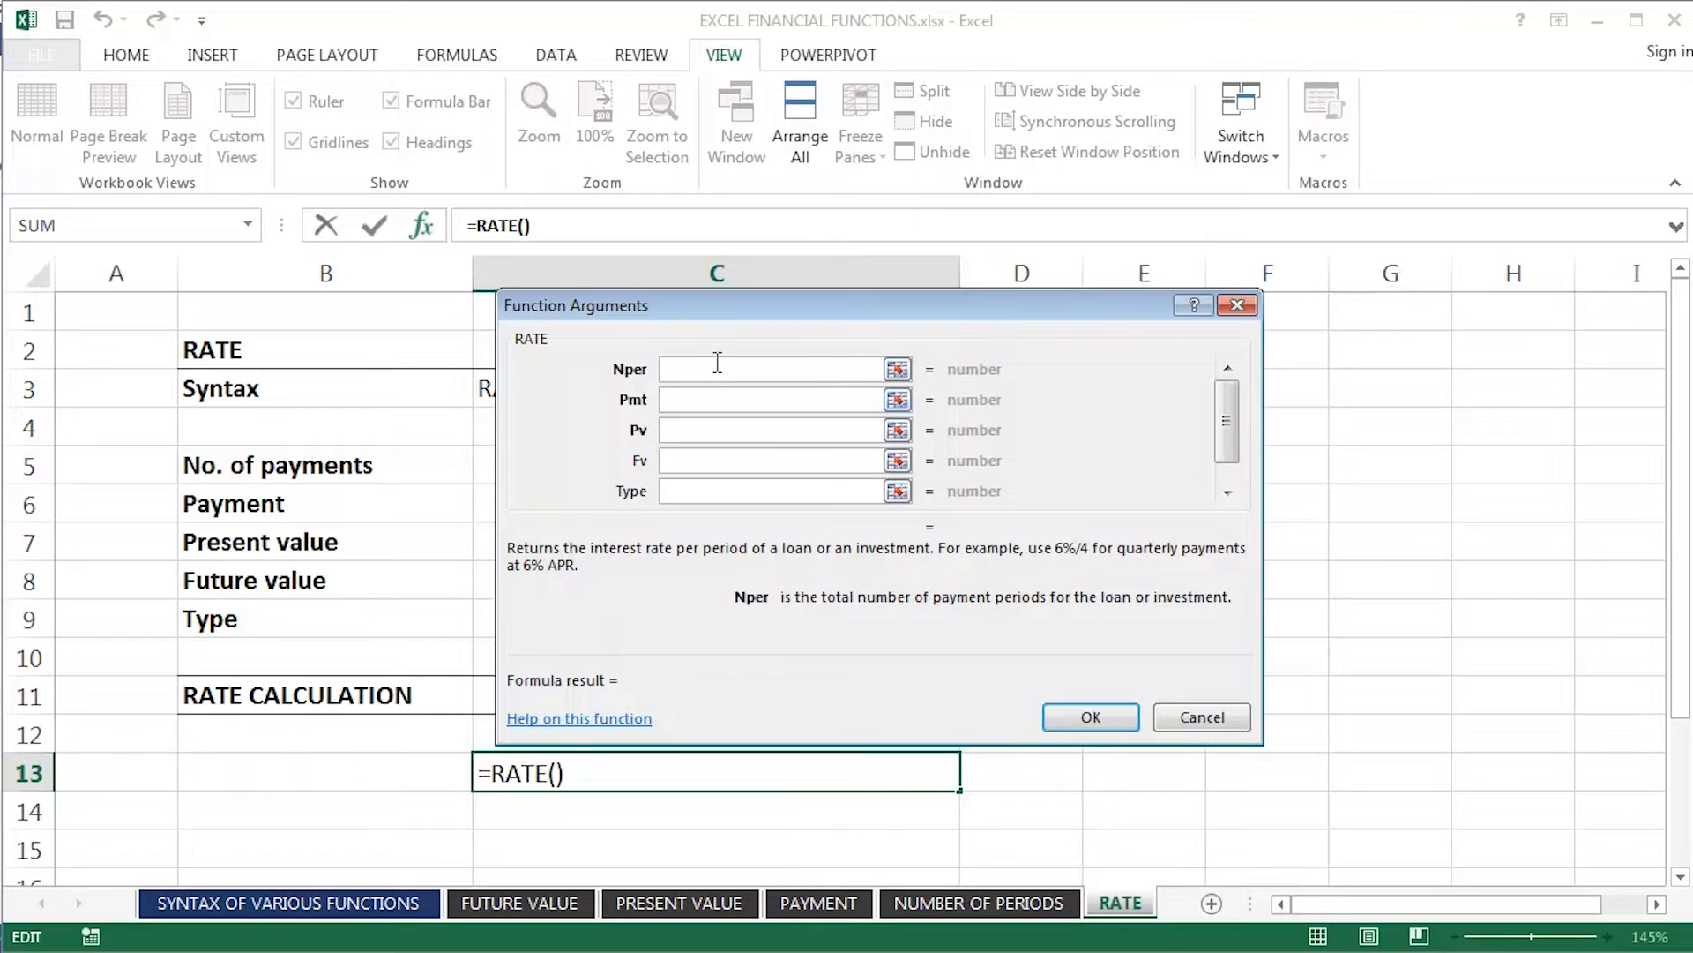
click(720, 371)
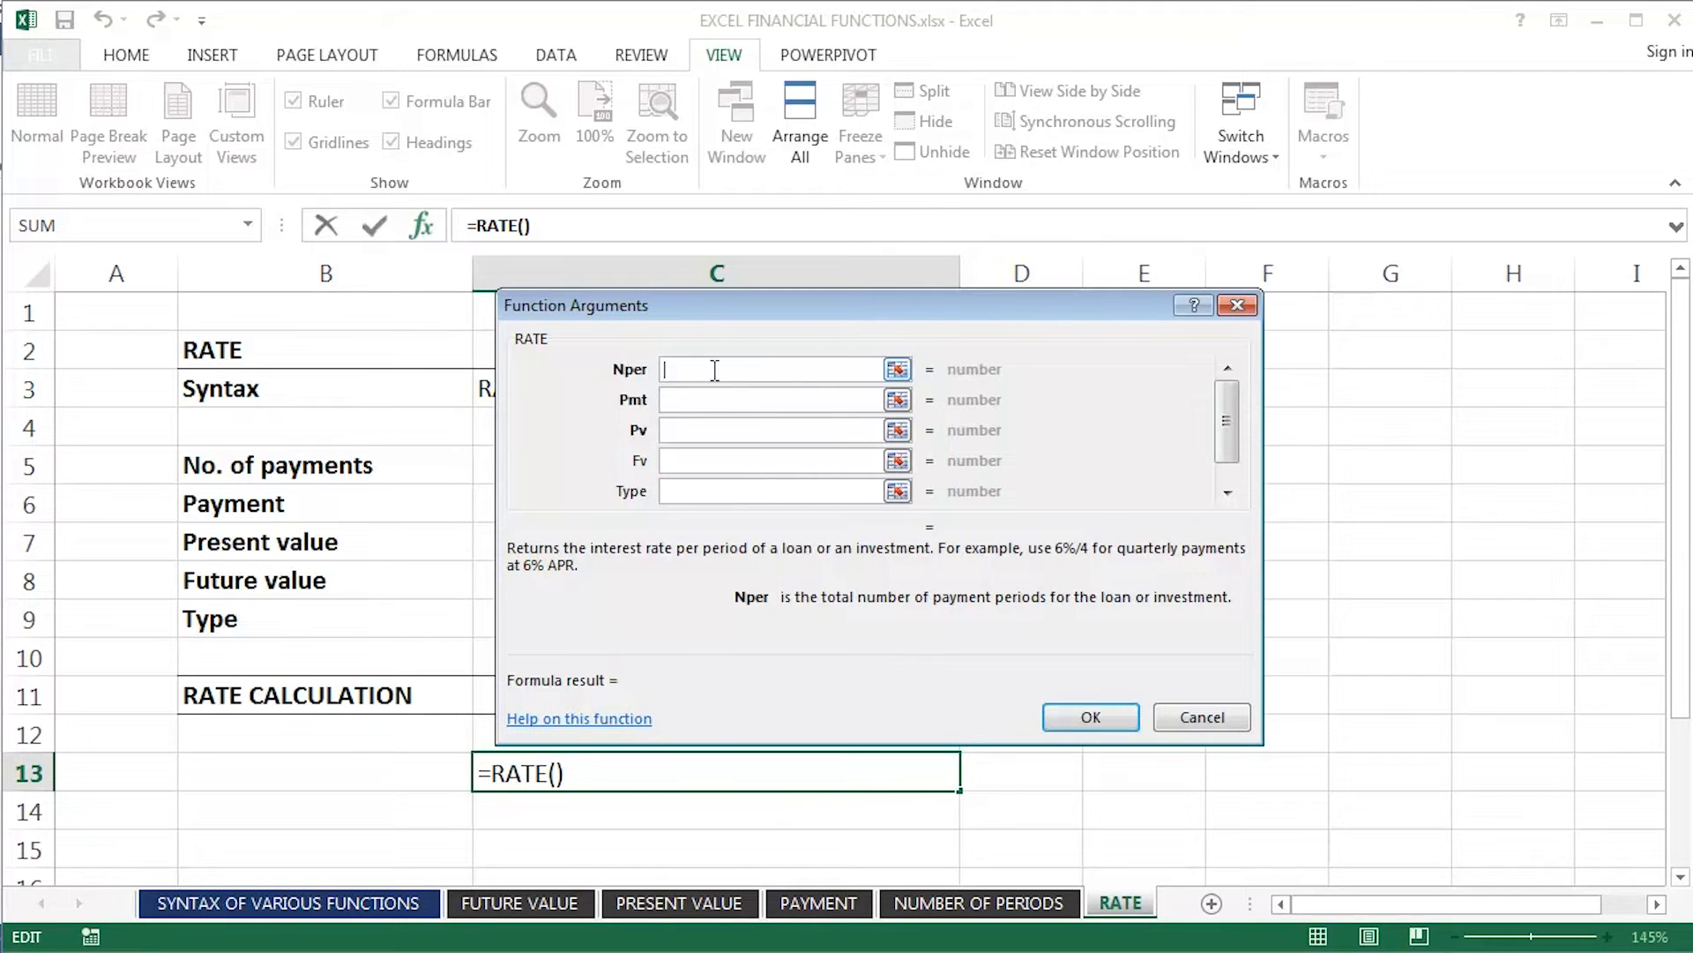
mouse_move(833, 540)
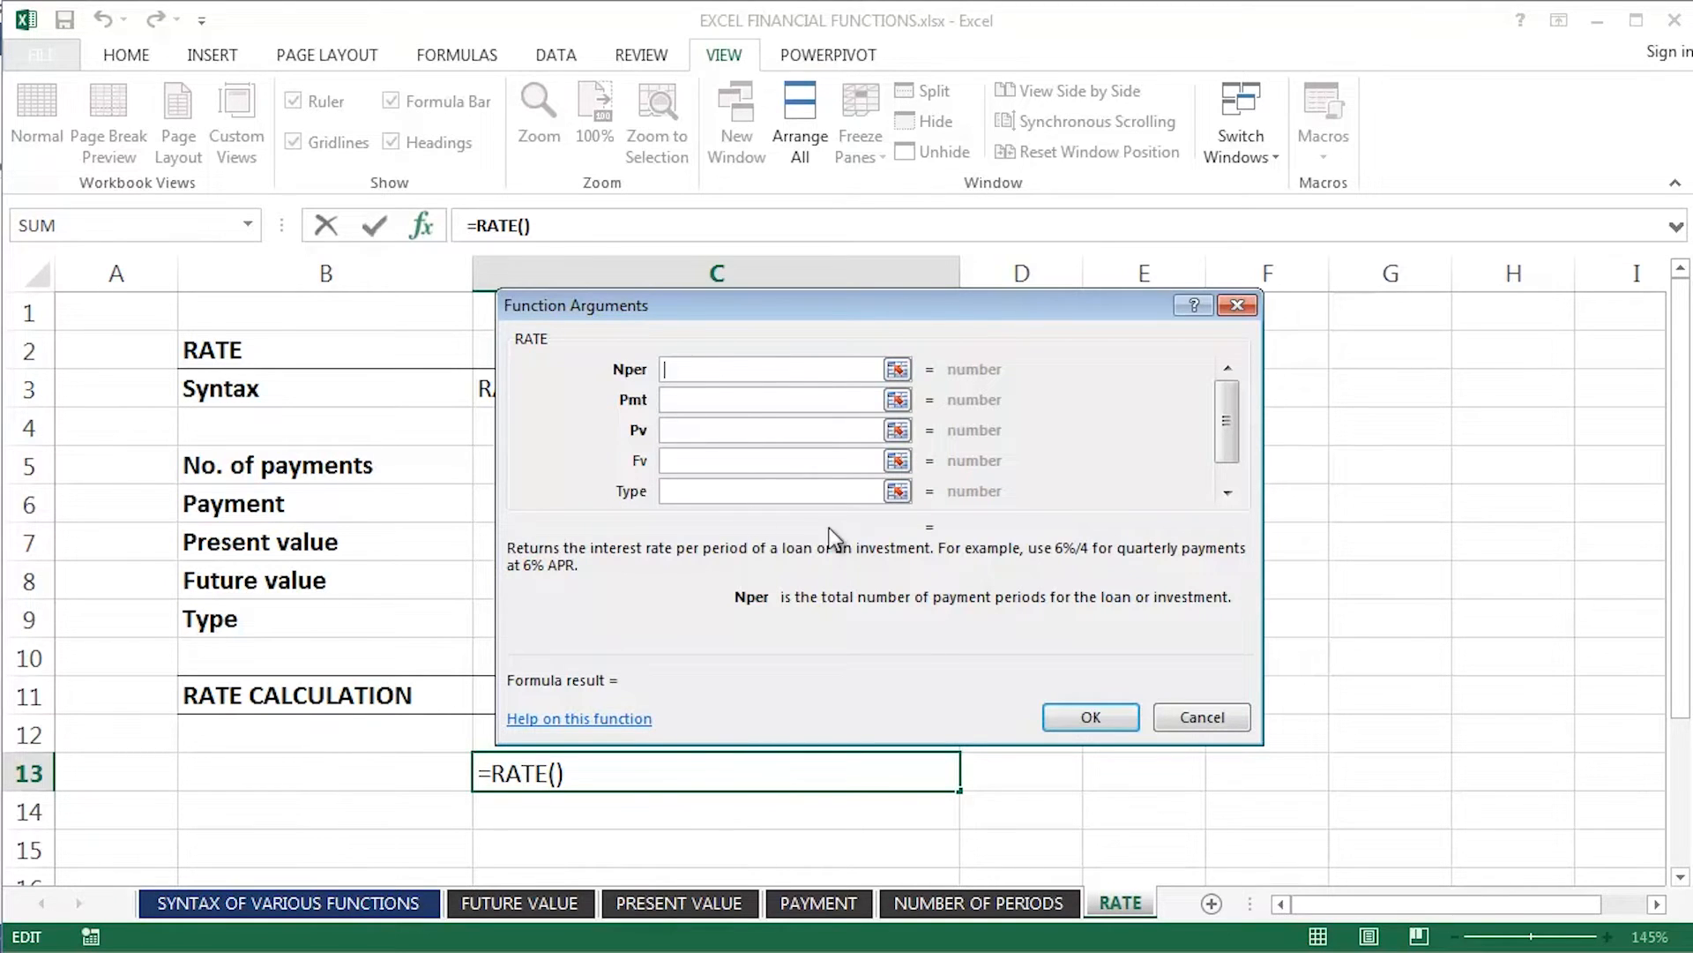
mouse_move(855, 577)
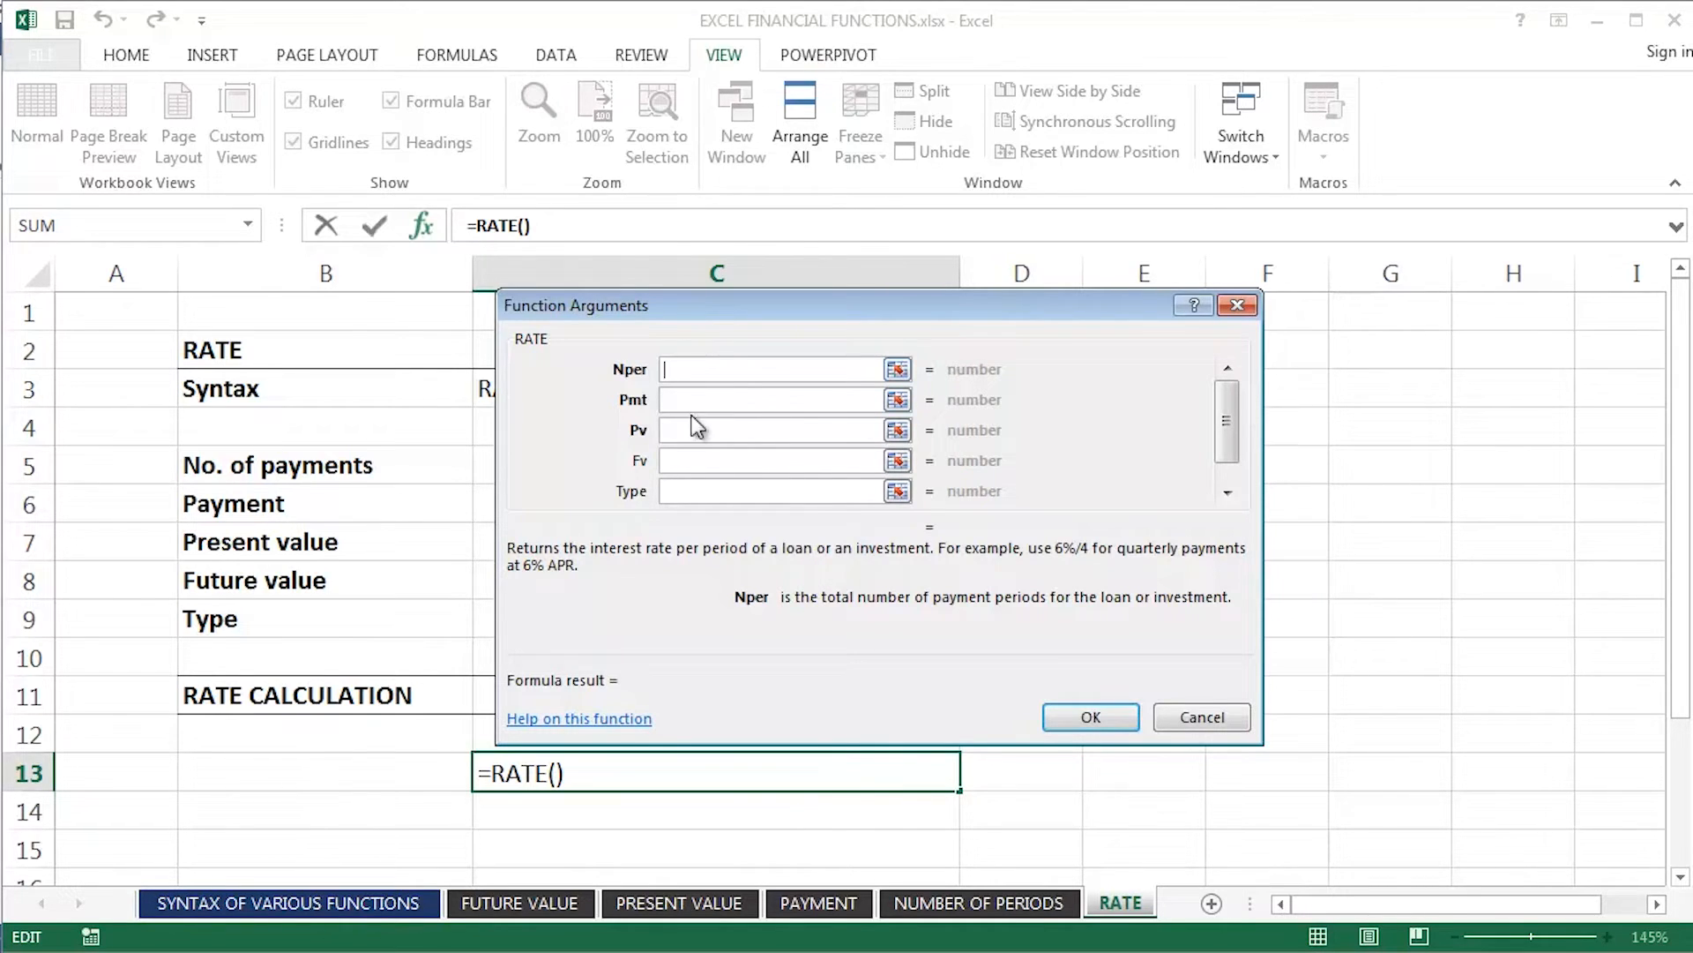
click(772, 399)
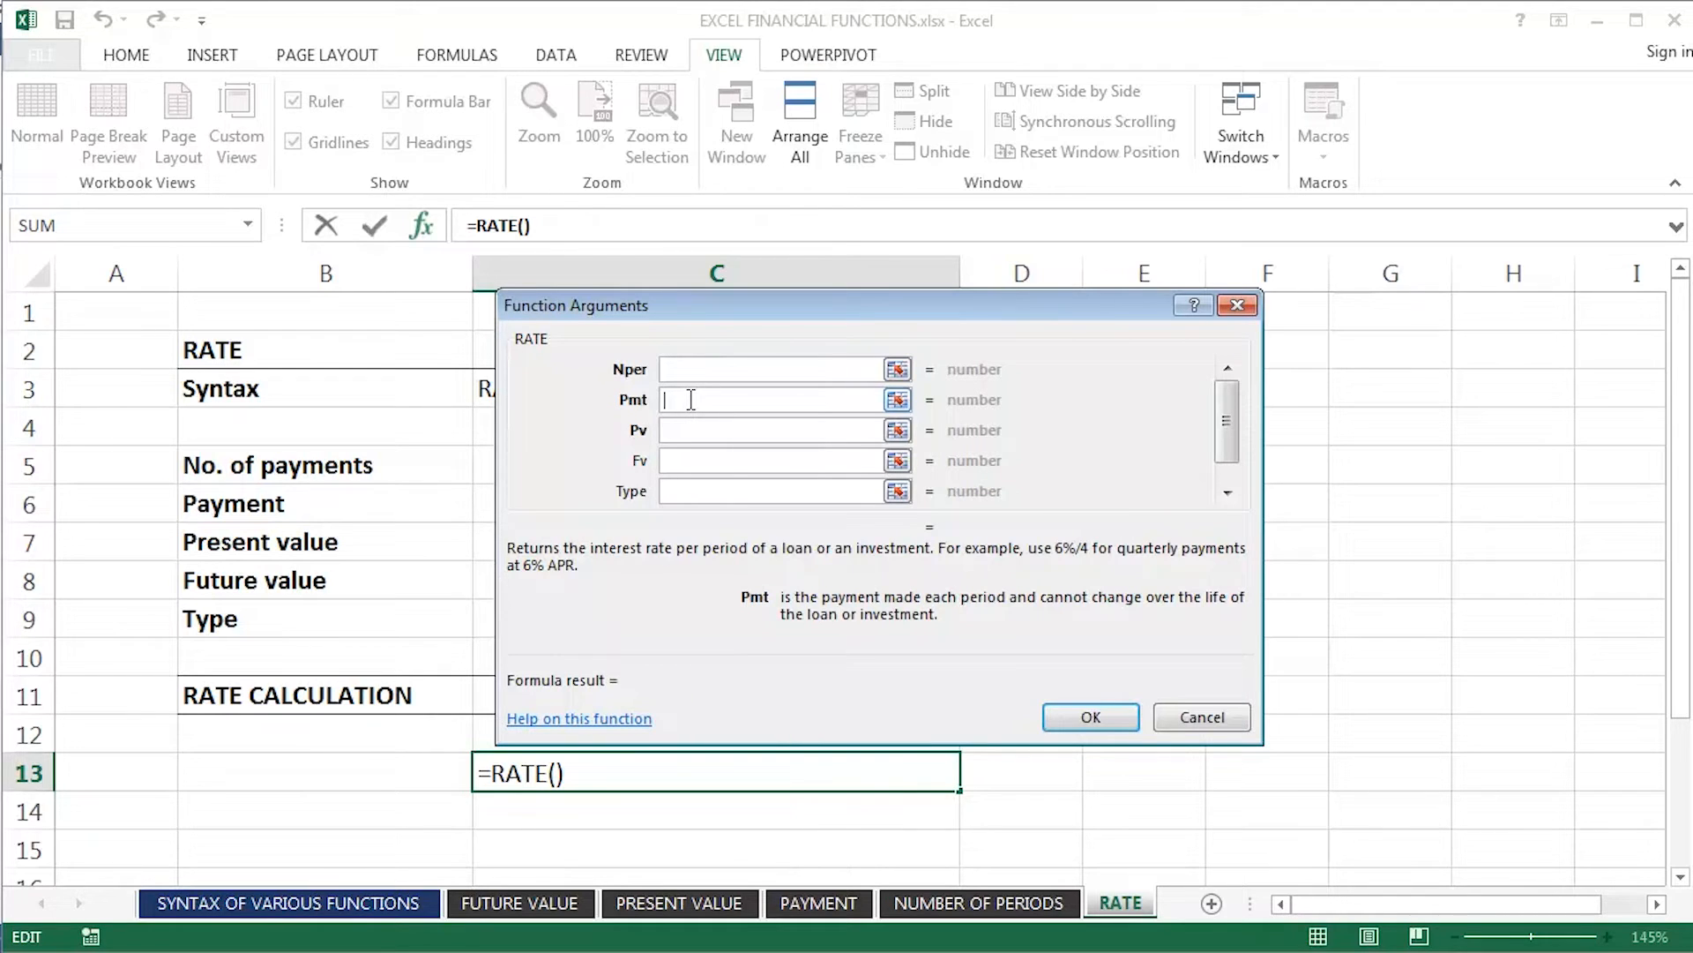
click(773, 428)
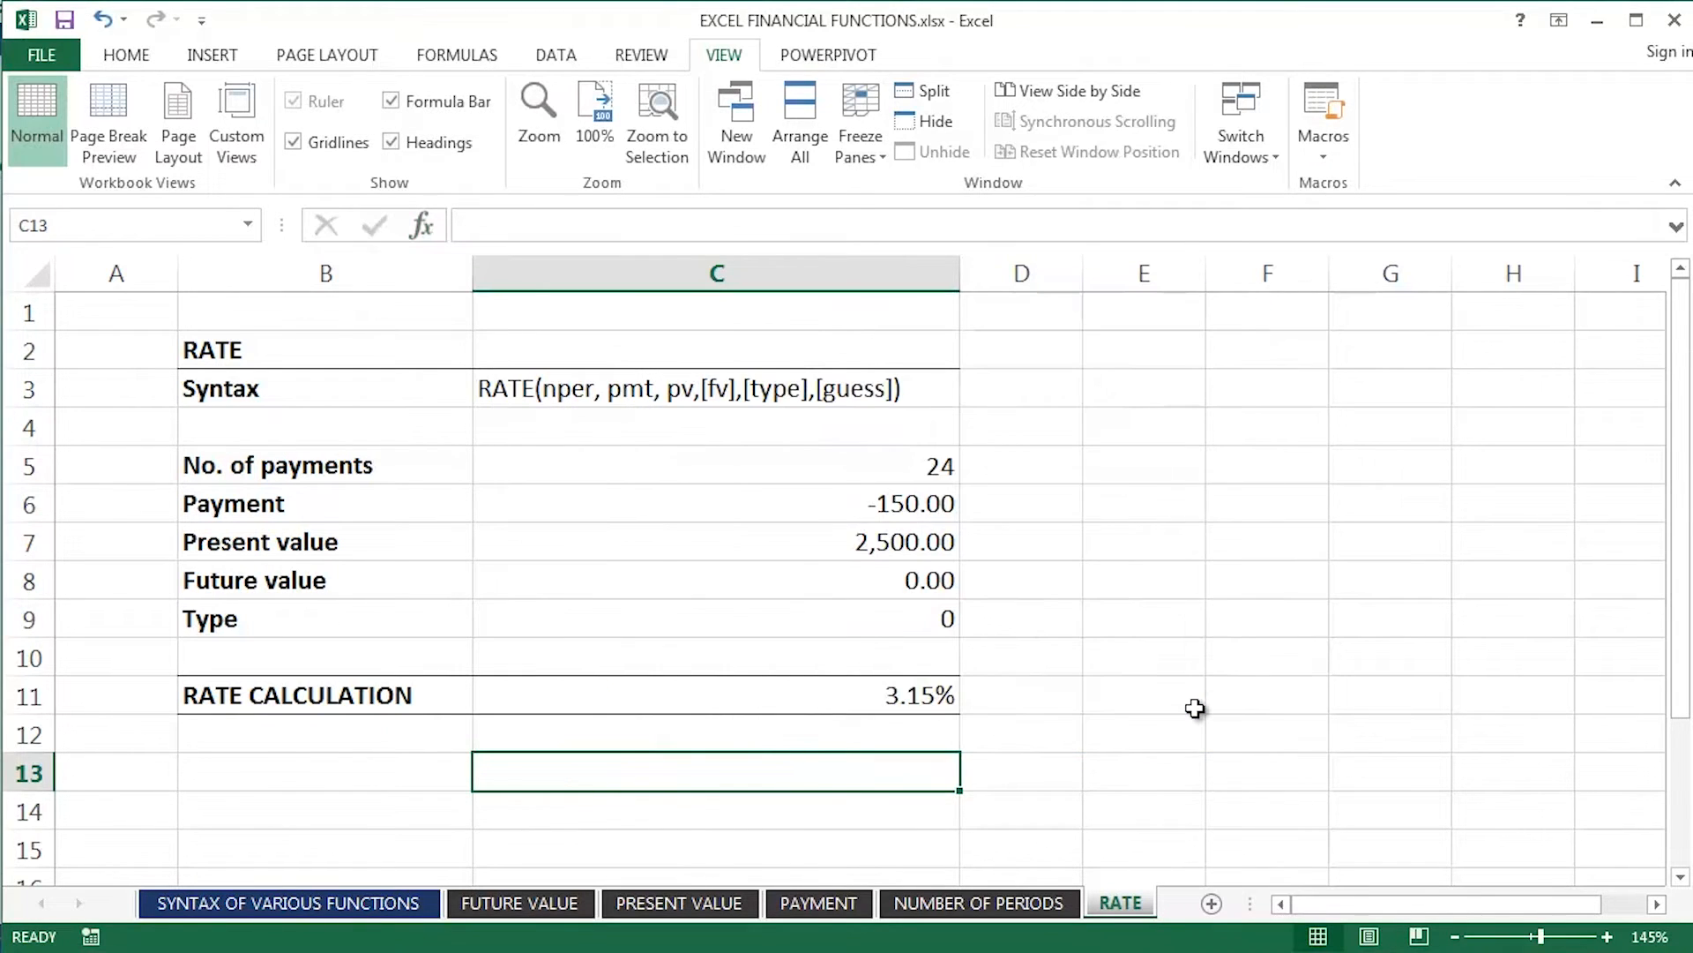
mouse_move(801, 466)
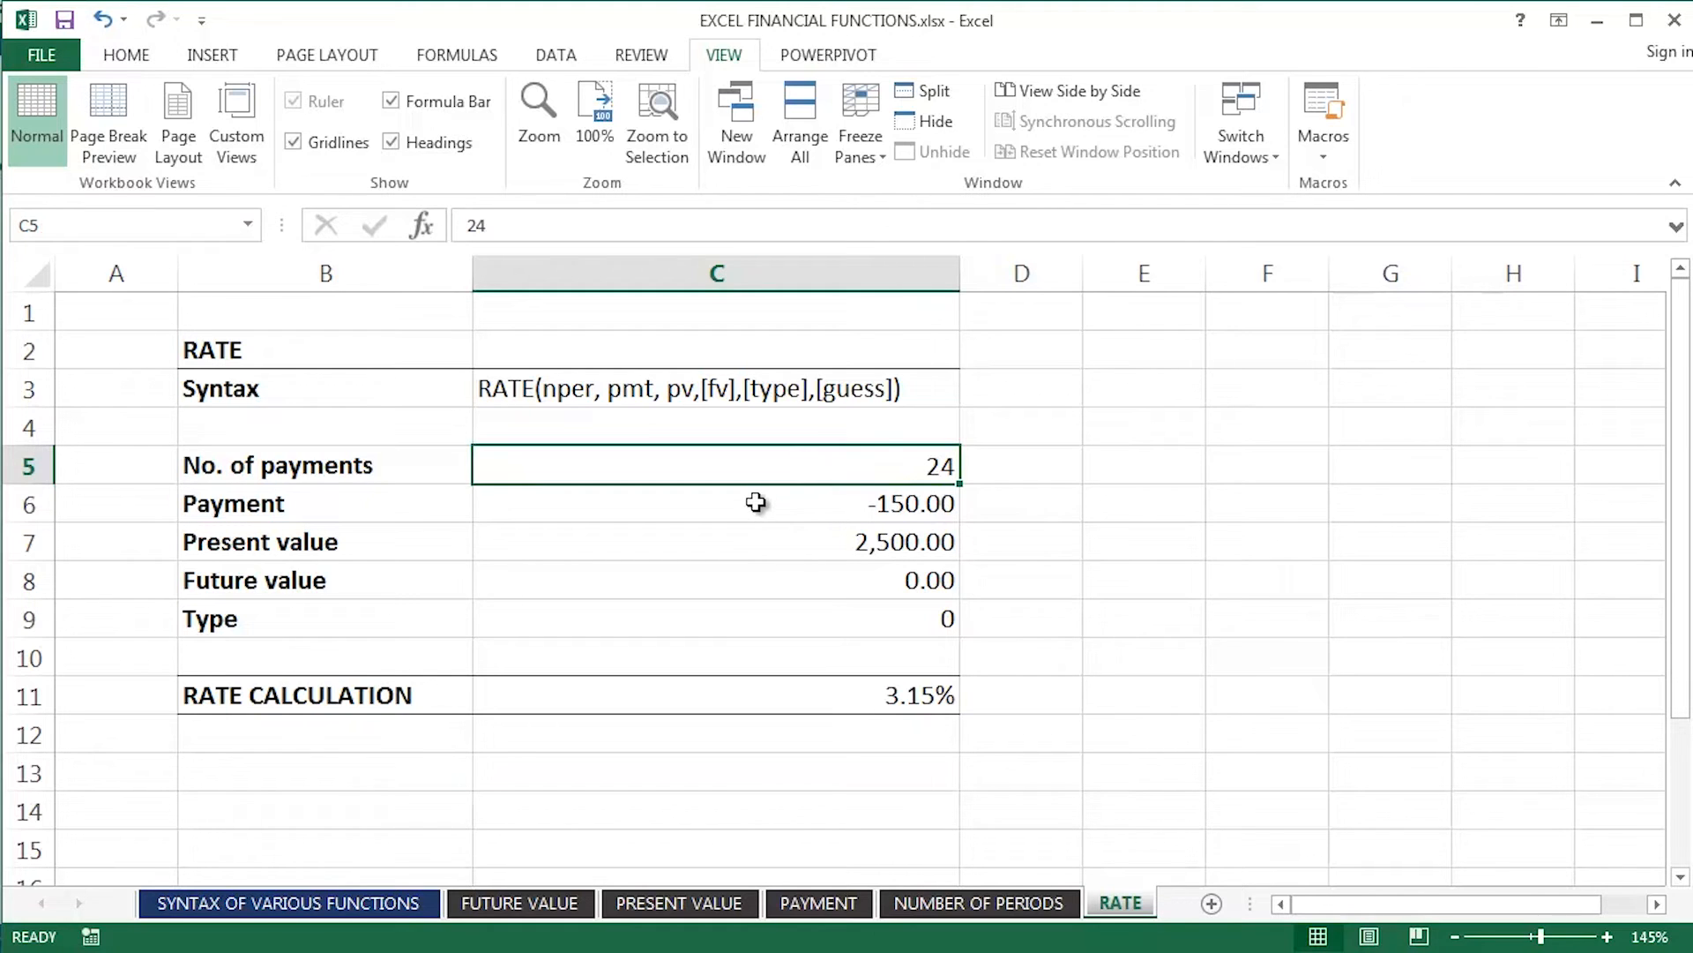
Check the payment count, payment and present value cells, then clear the RATE formula from C11
click(757, 503)
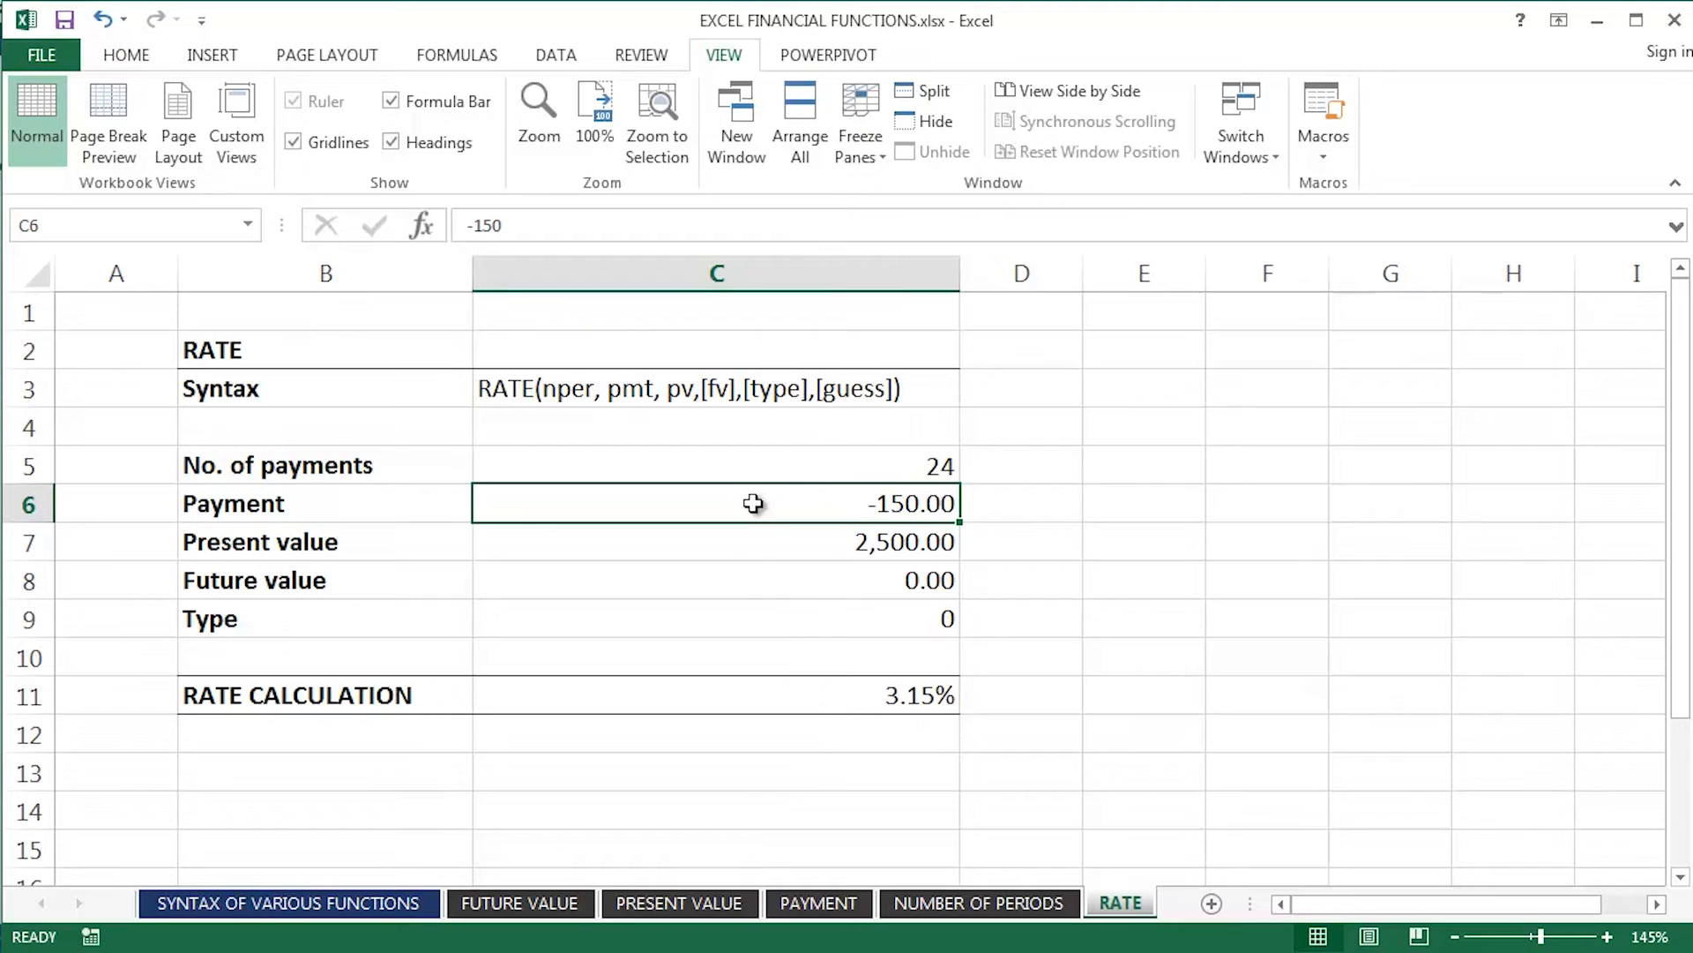
click(743, 542)
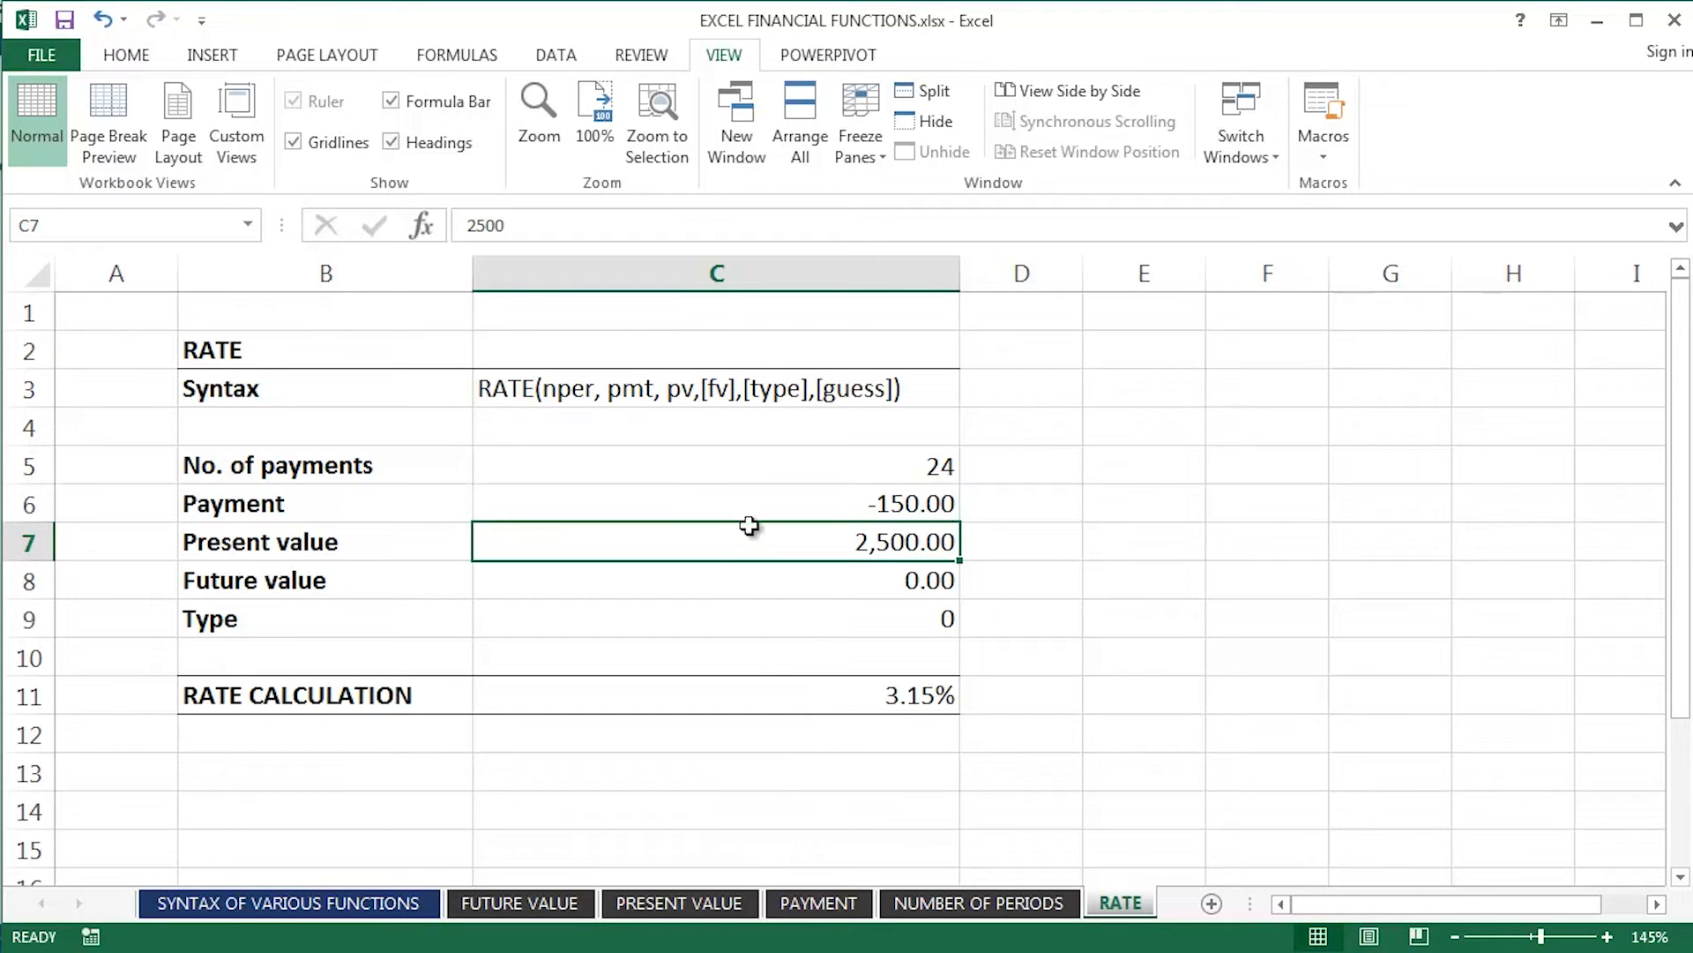
click(706, 697)
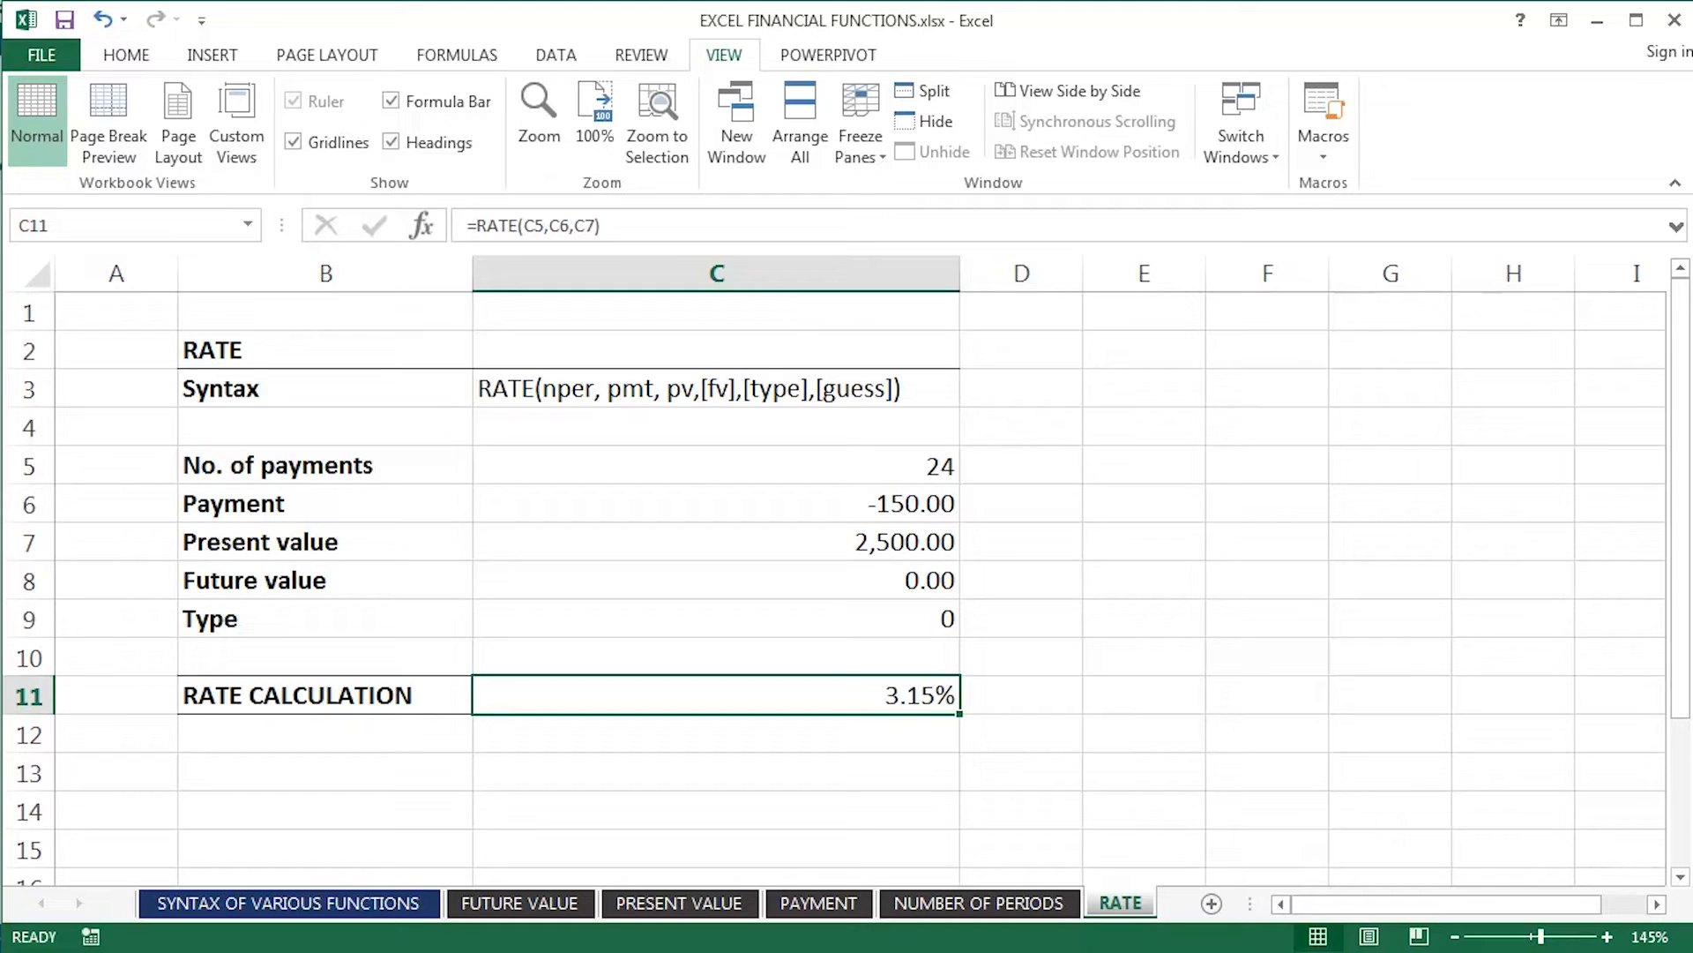
key(Delete)
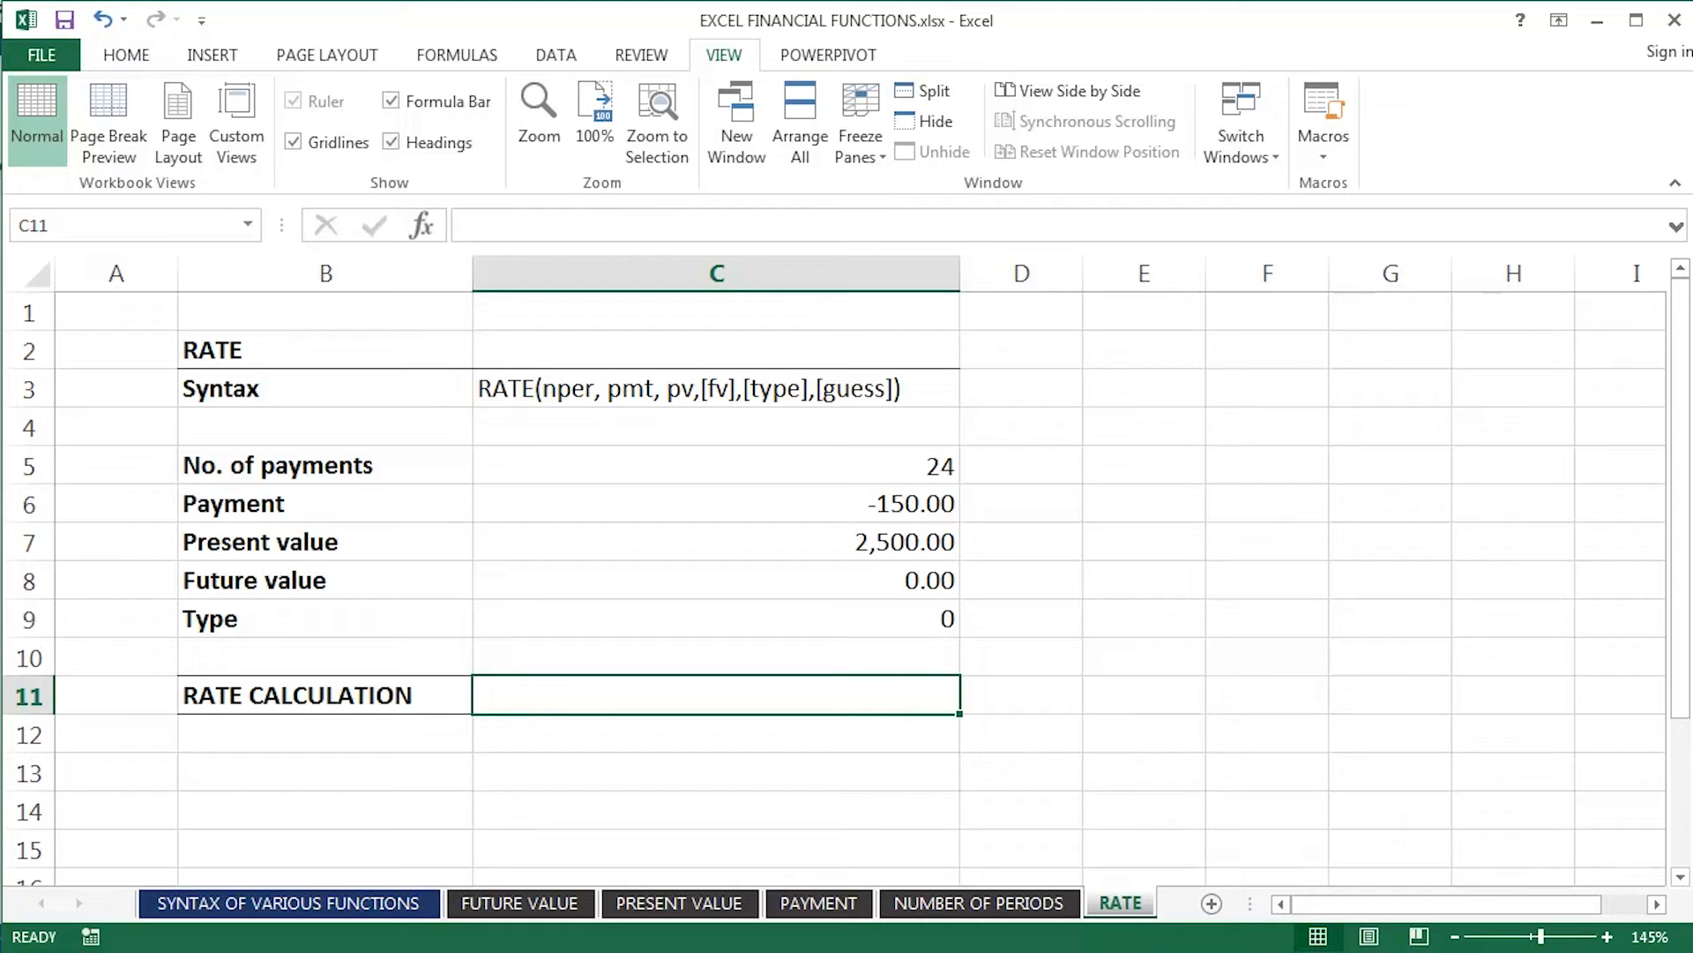
Enter =RATE(C5,C6,C7) in C11, returning the loan's 3.15% interest rate
text(=RATE()
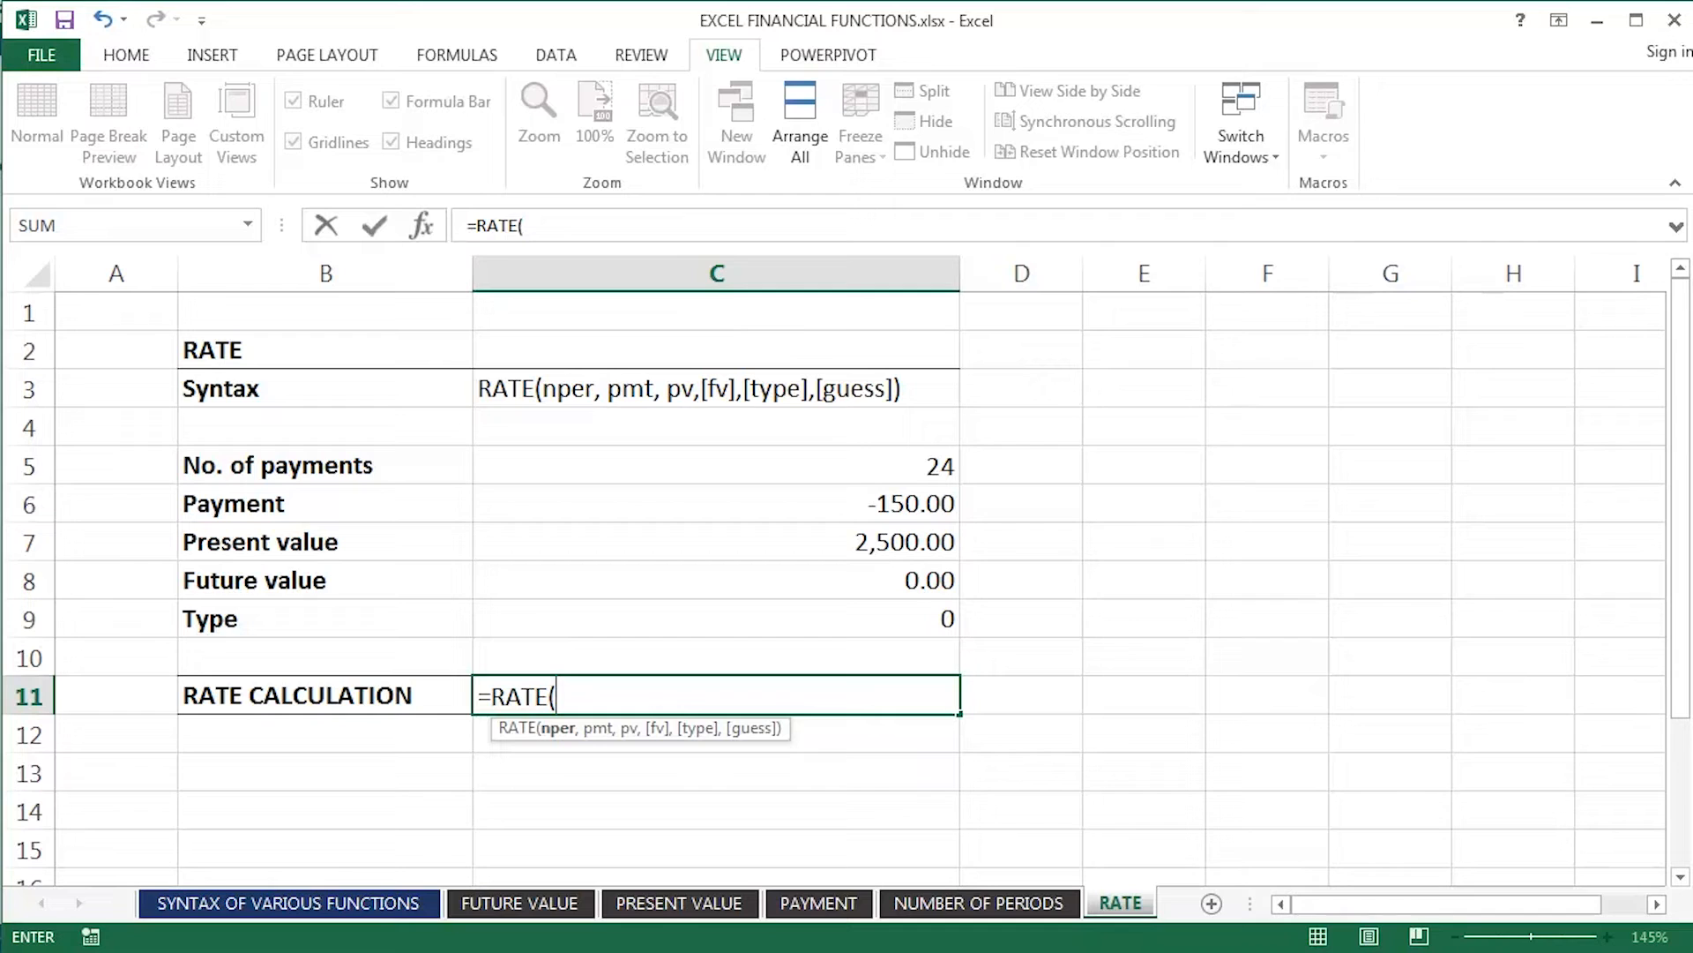
click(890, 466)
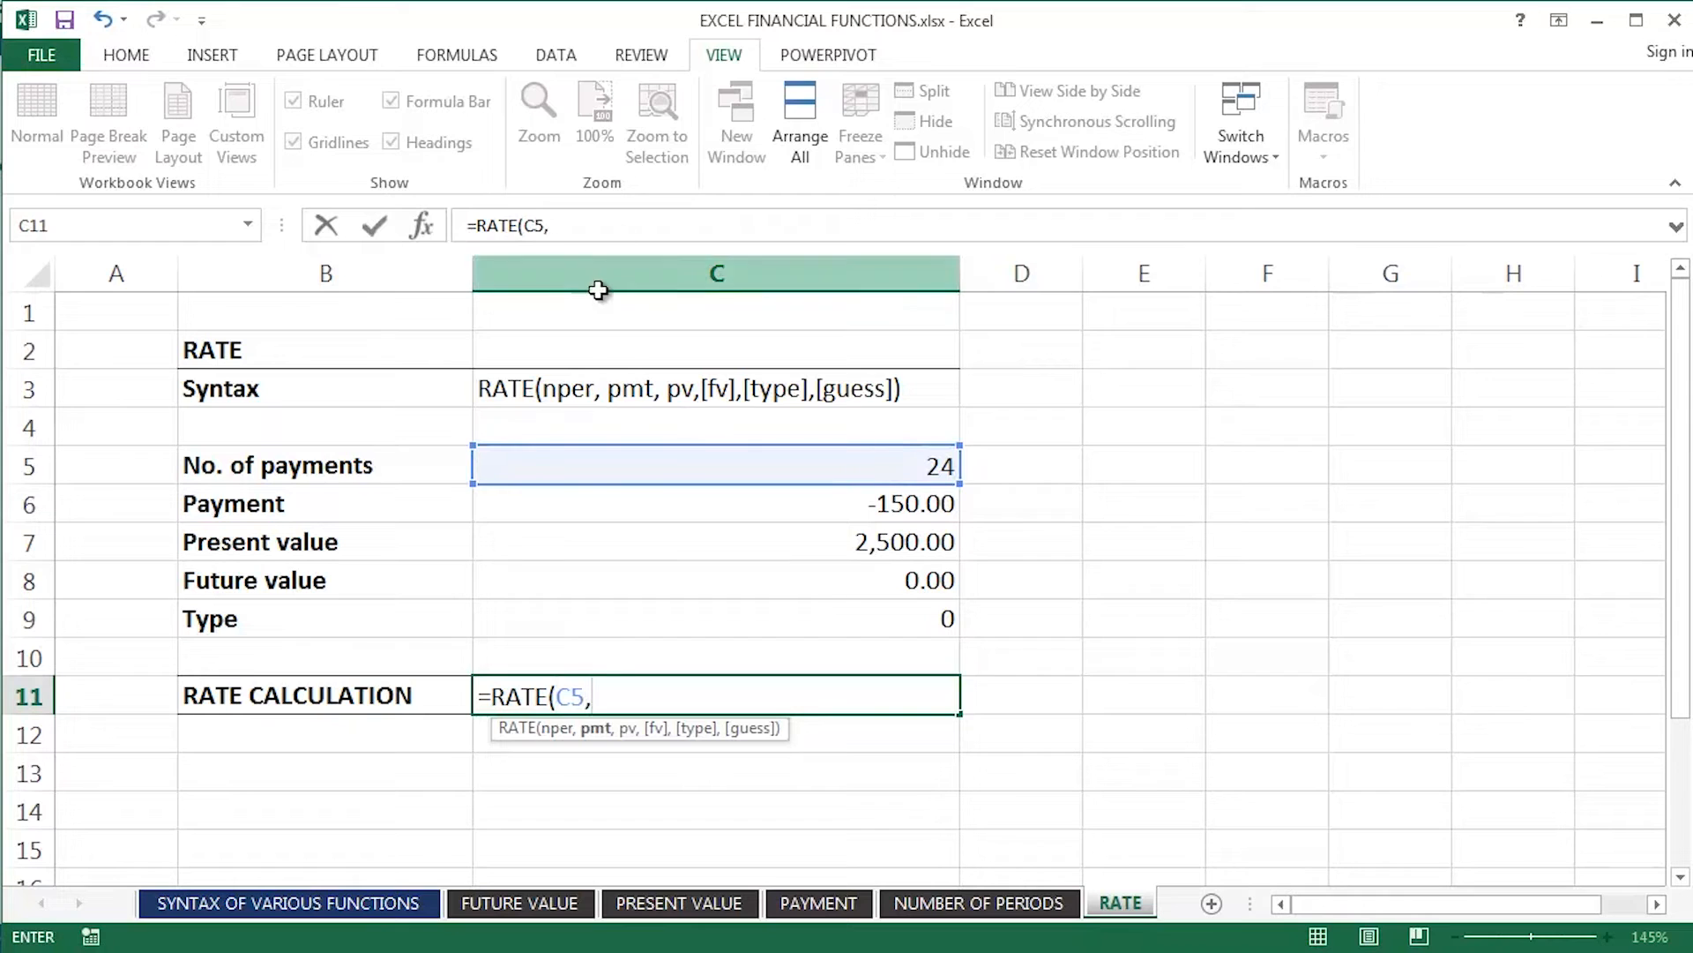
click(695, 515)
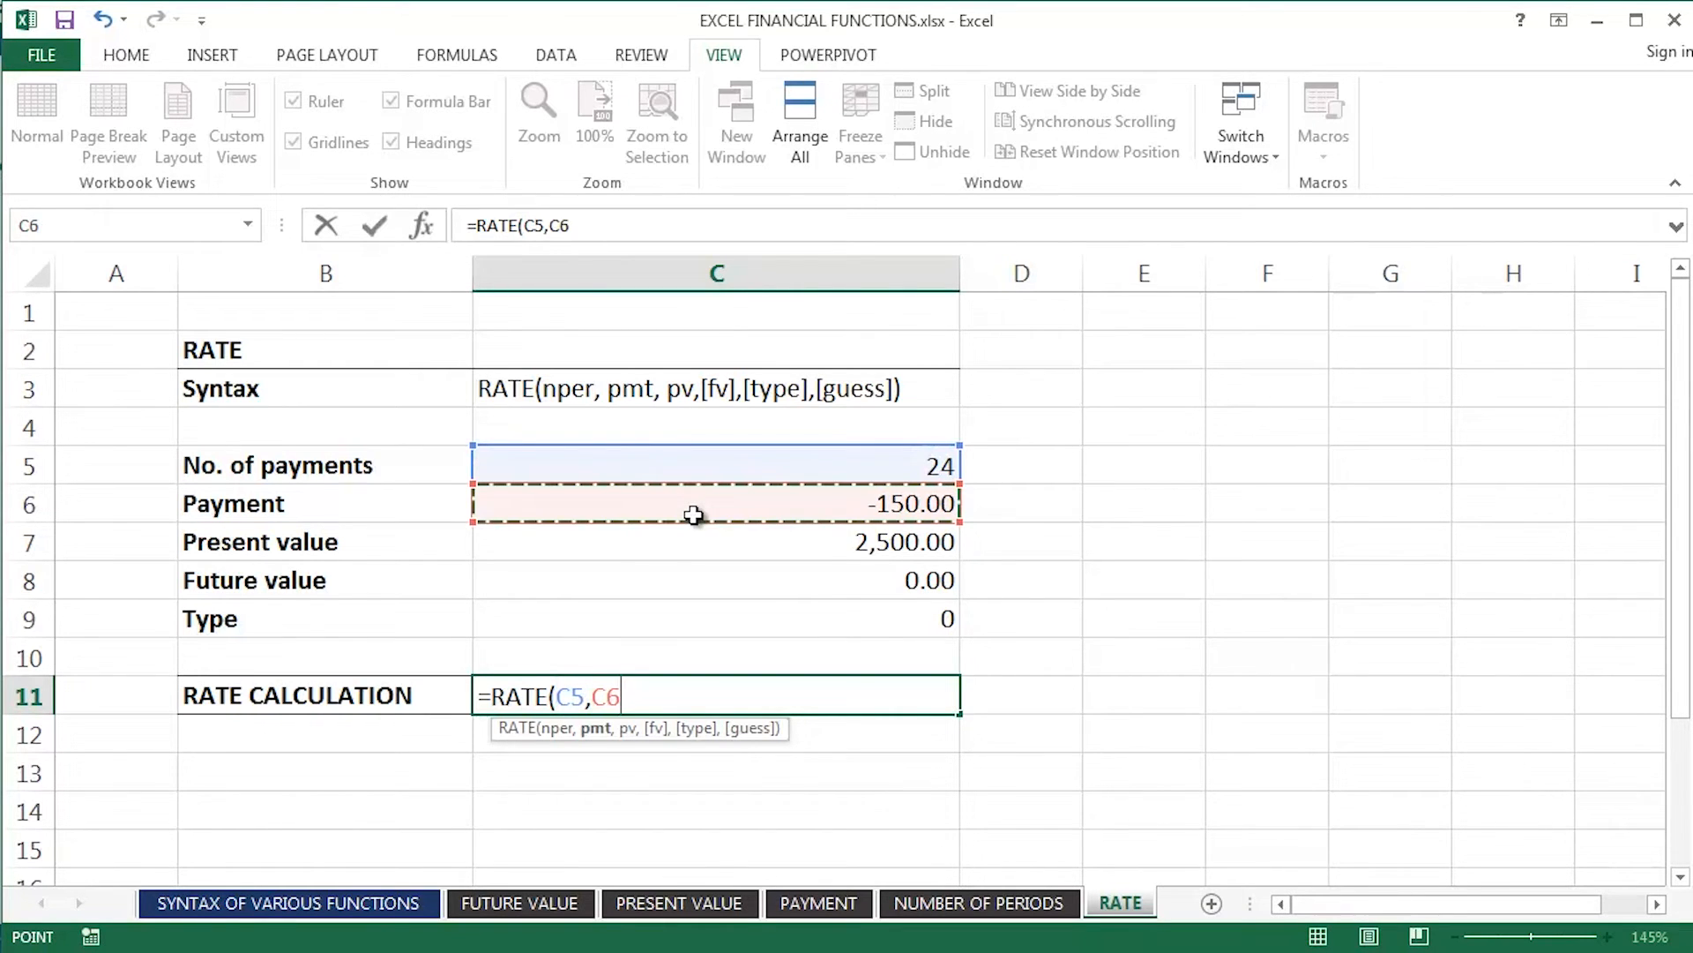
text(,)
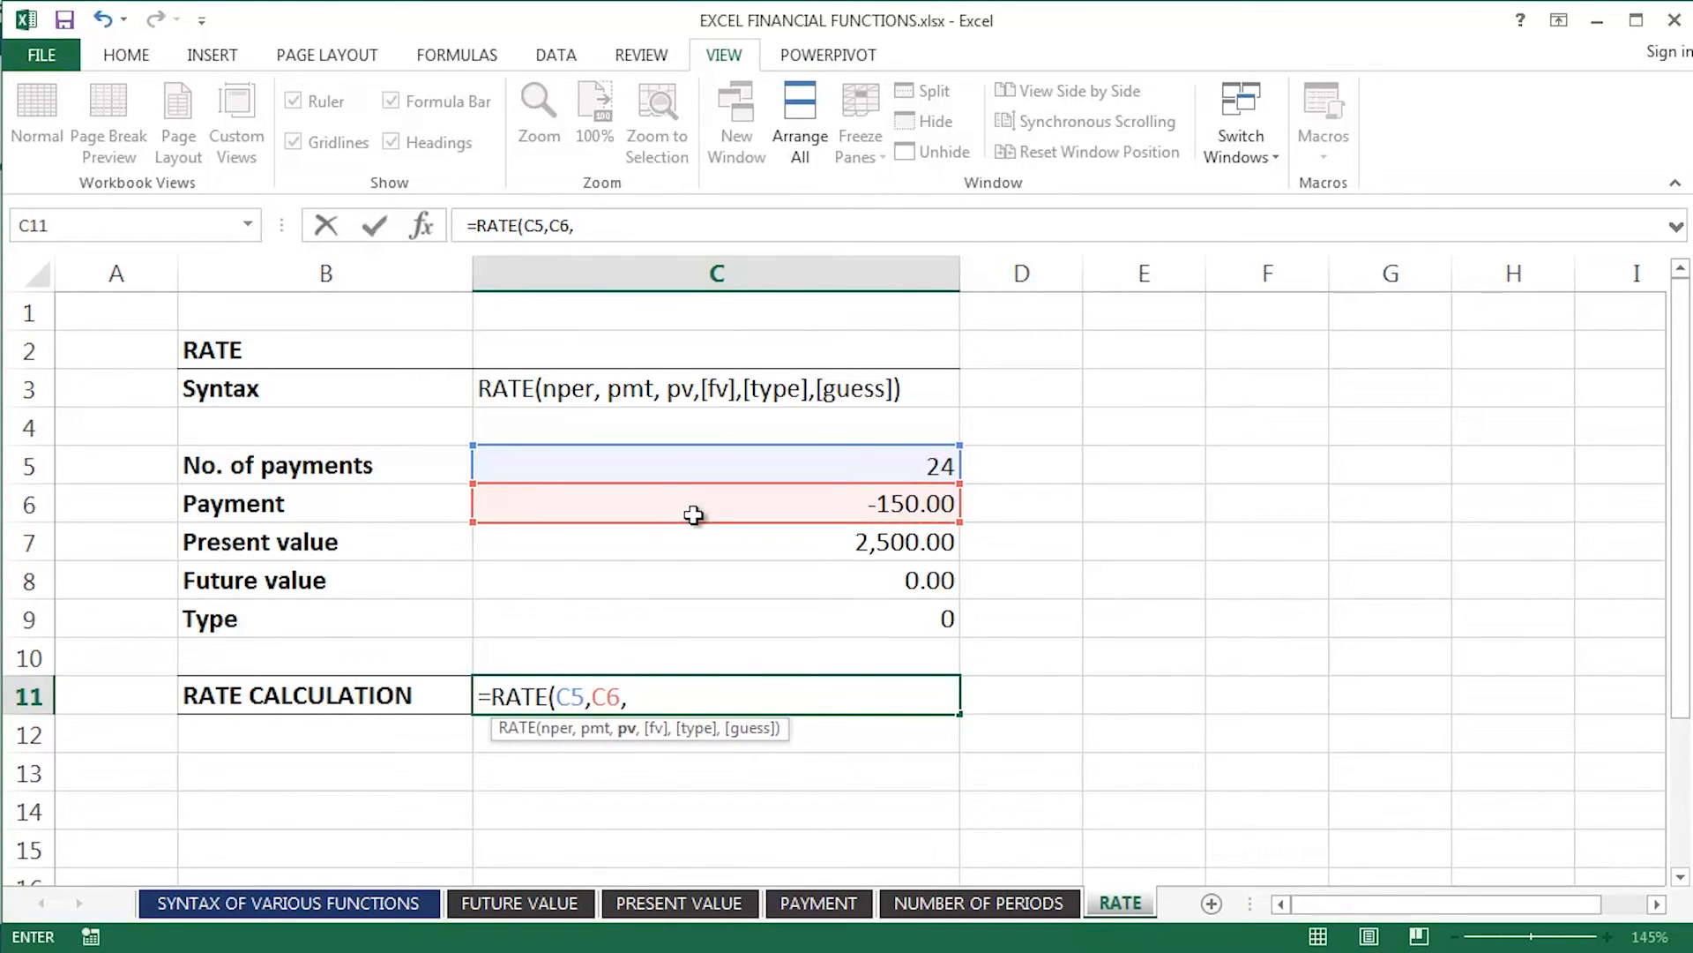
click(685, 542)
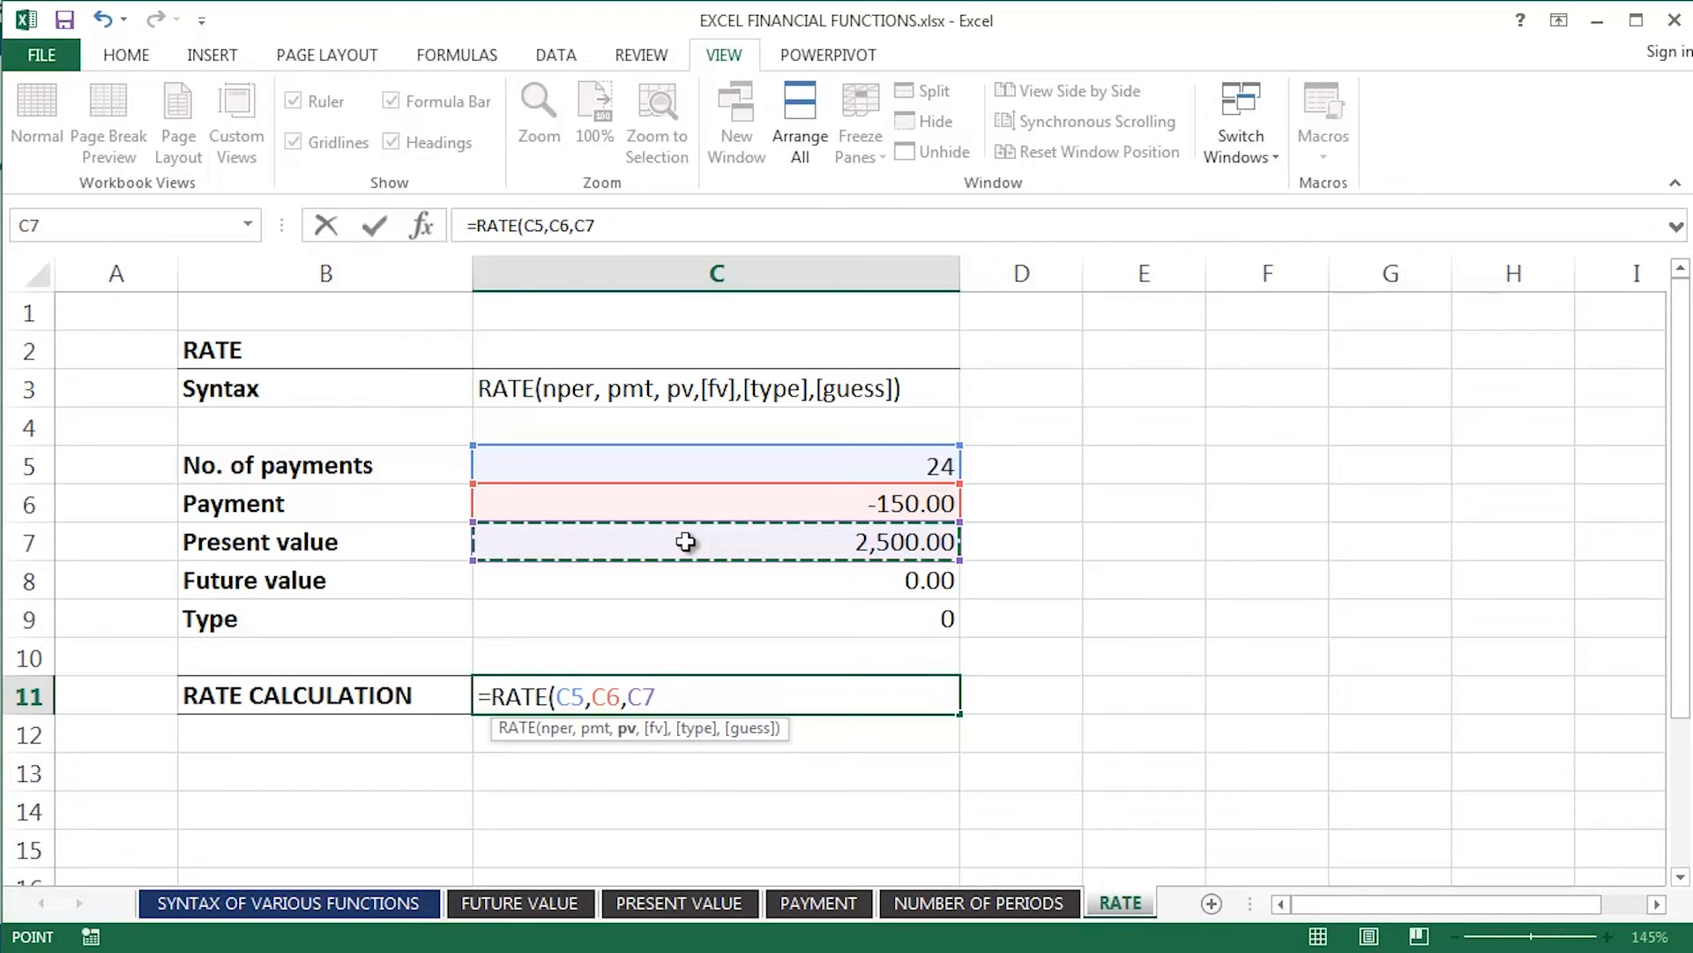
key(Enter)
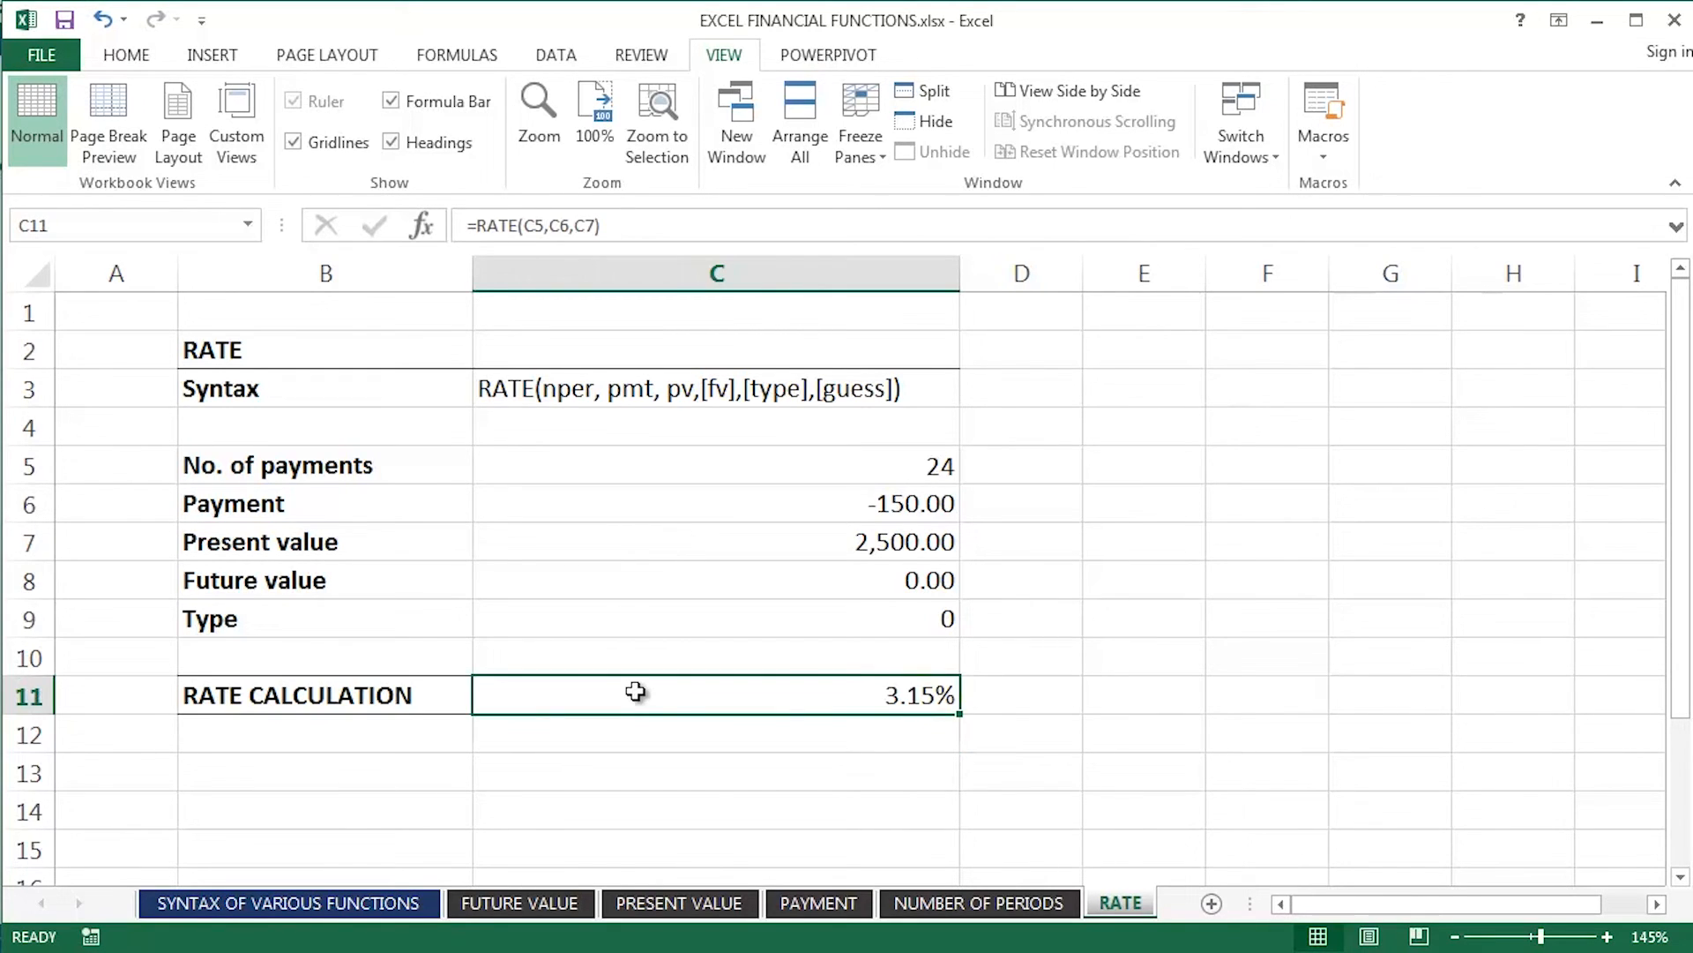
click(770, 465)
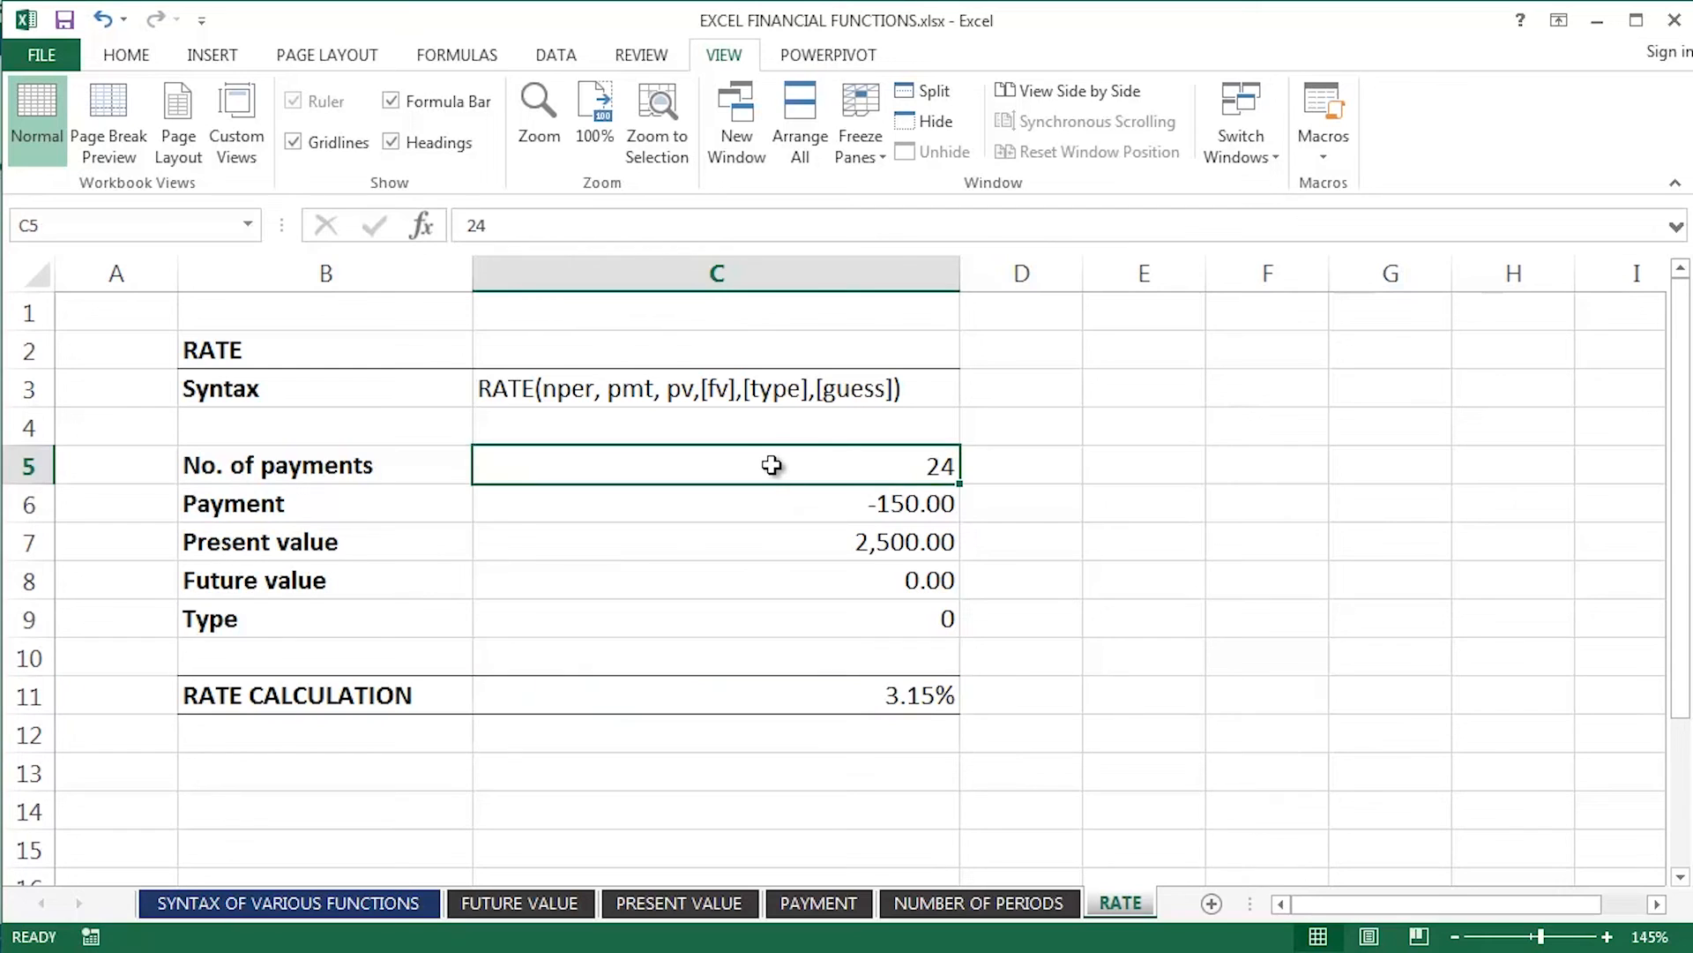
mouse_move(769, 486)
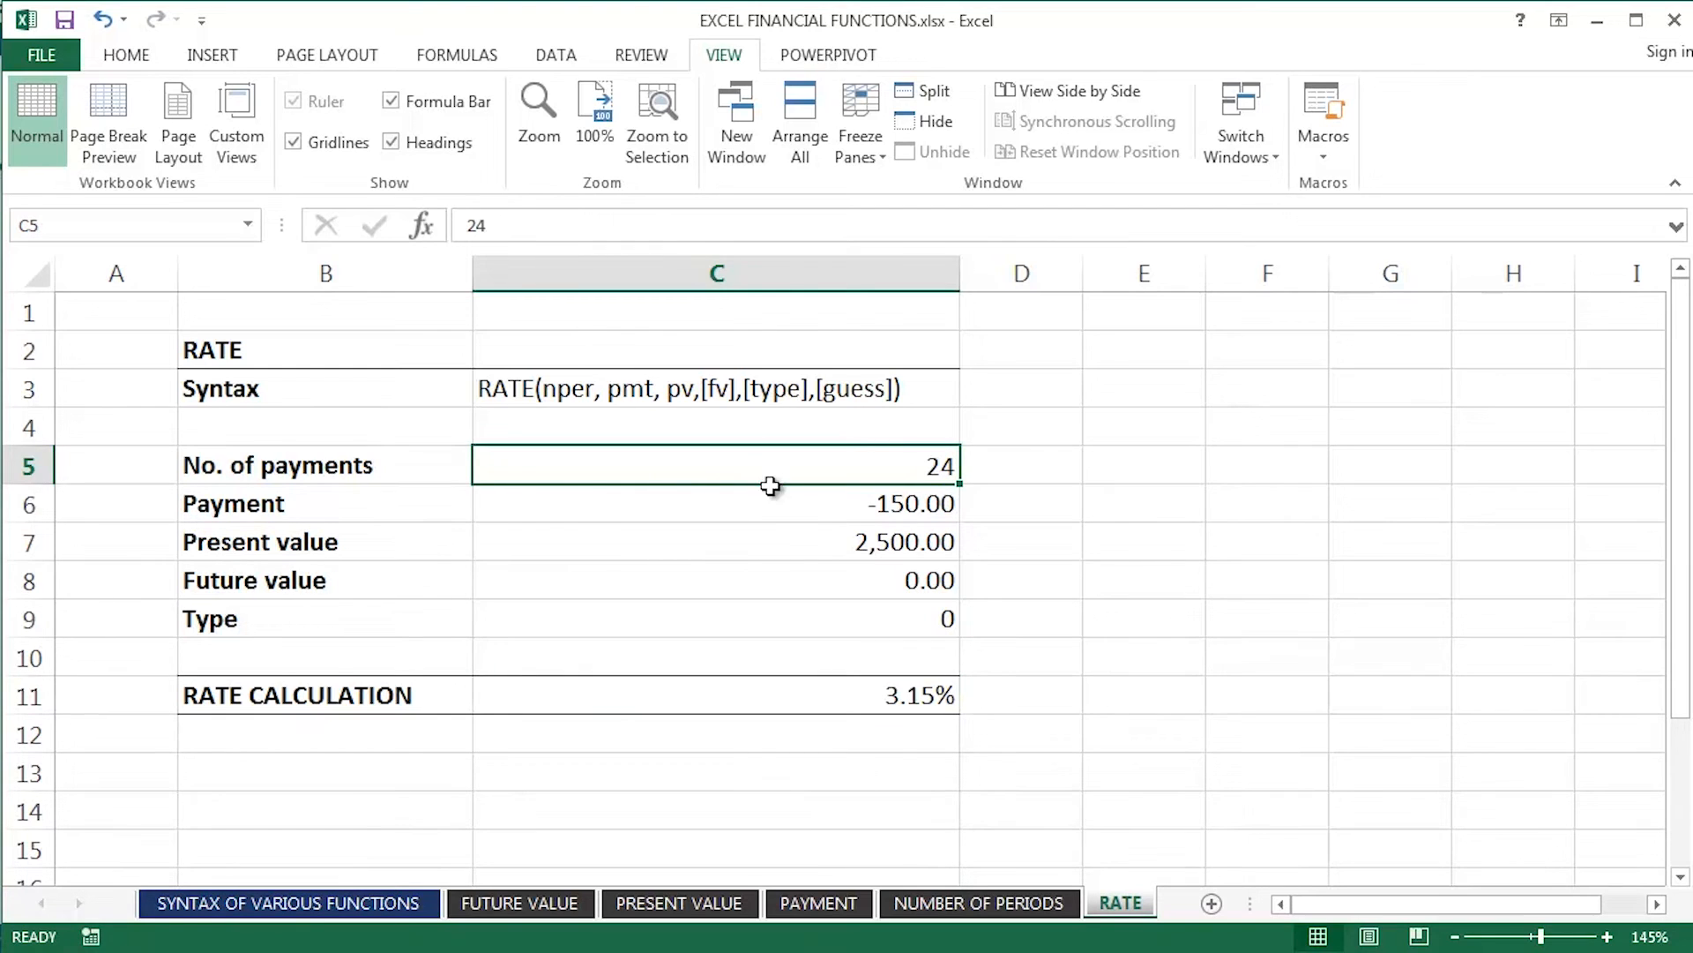
mouse_move(773, 505)
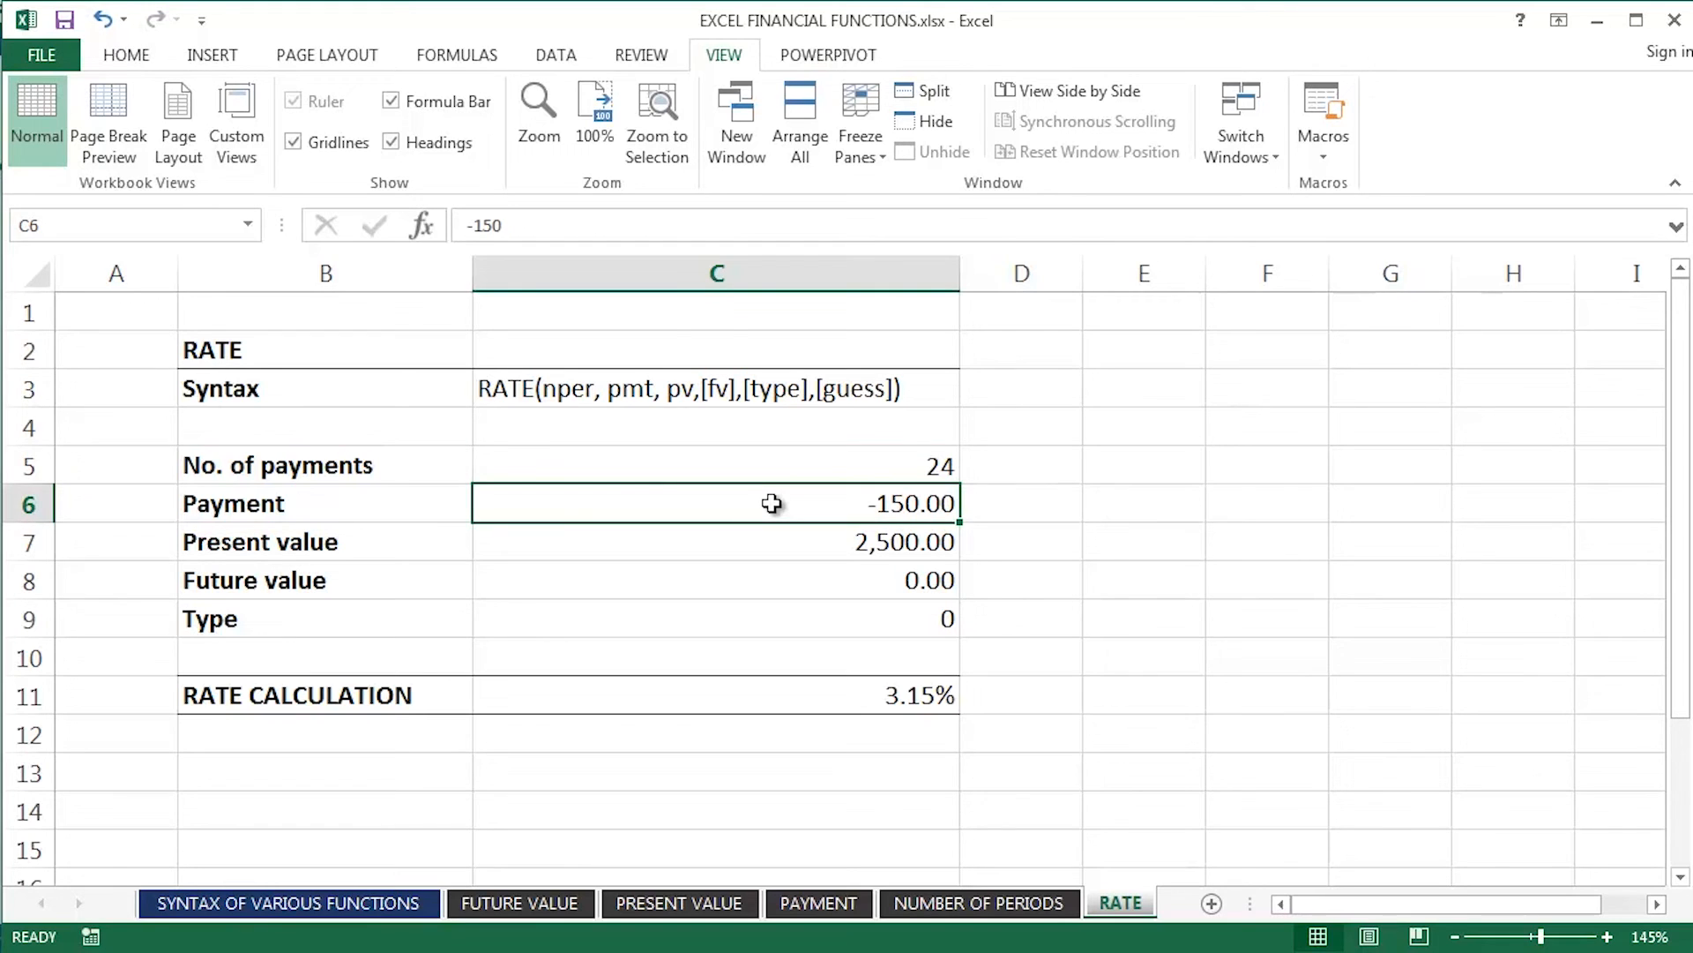
mouse_move(764, 529)
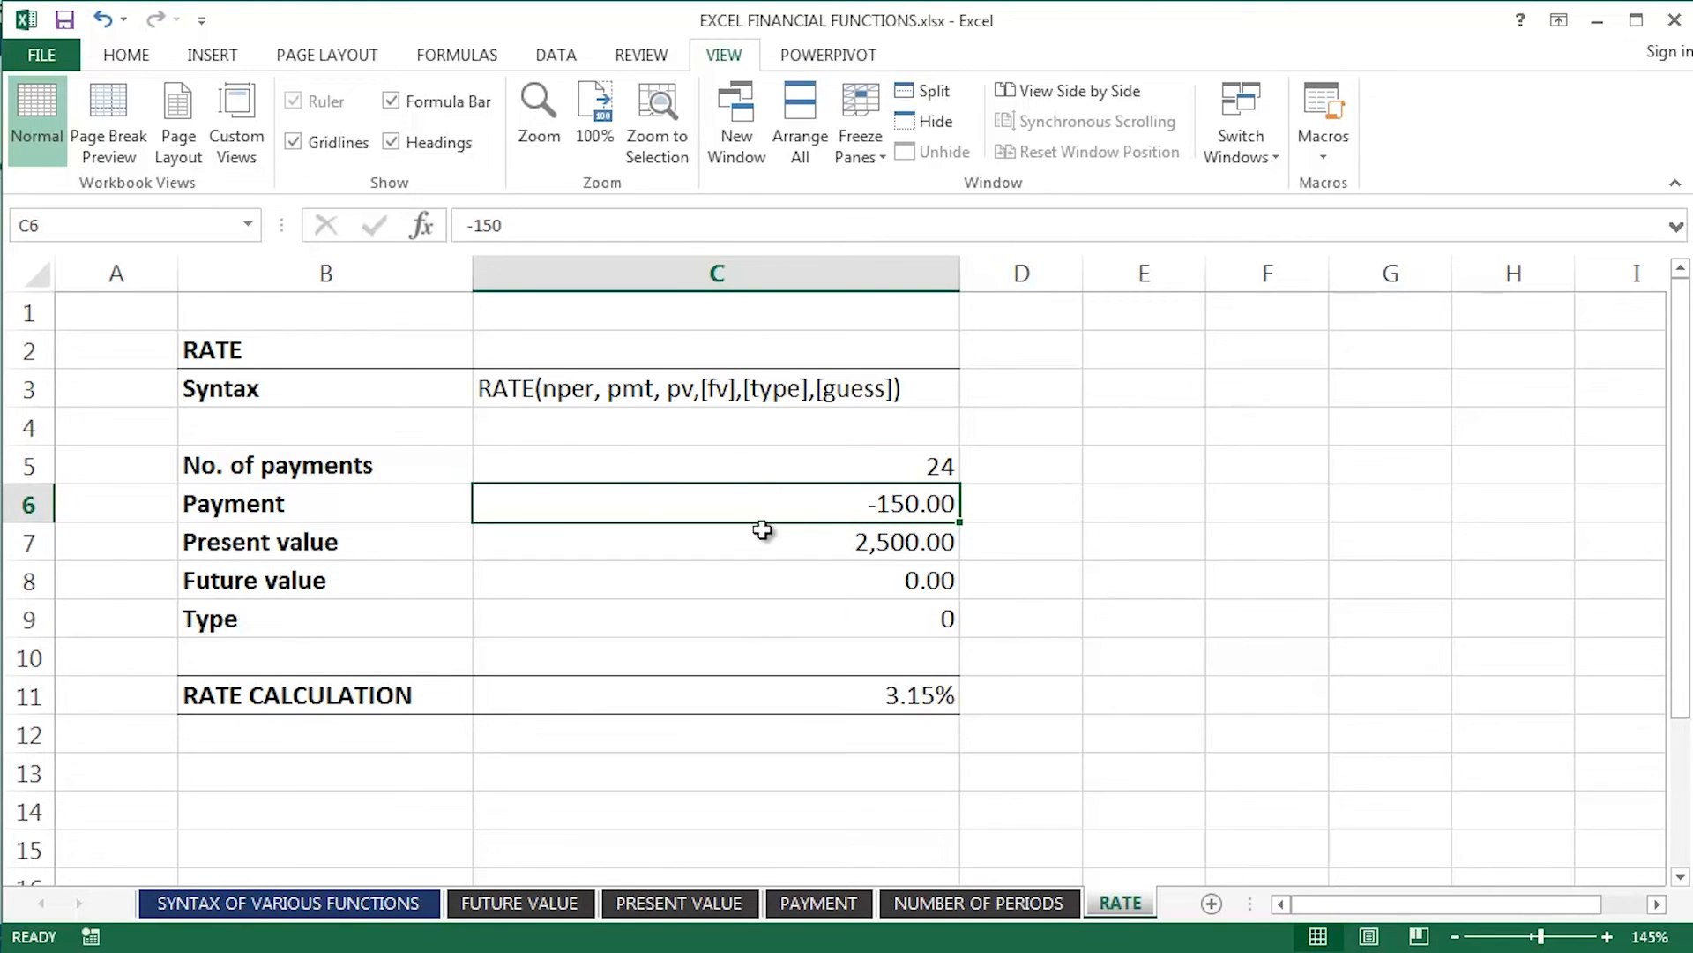
click(766, 544)
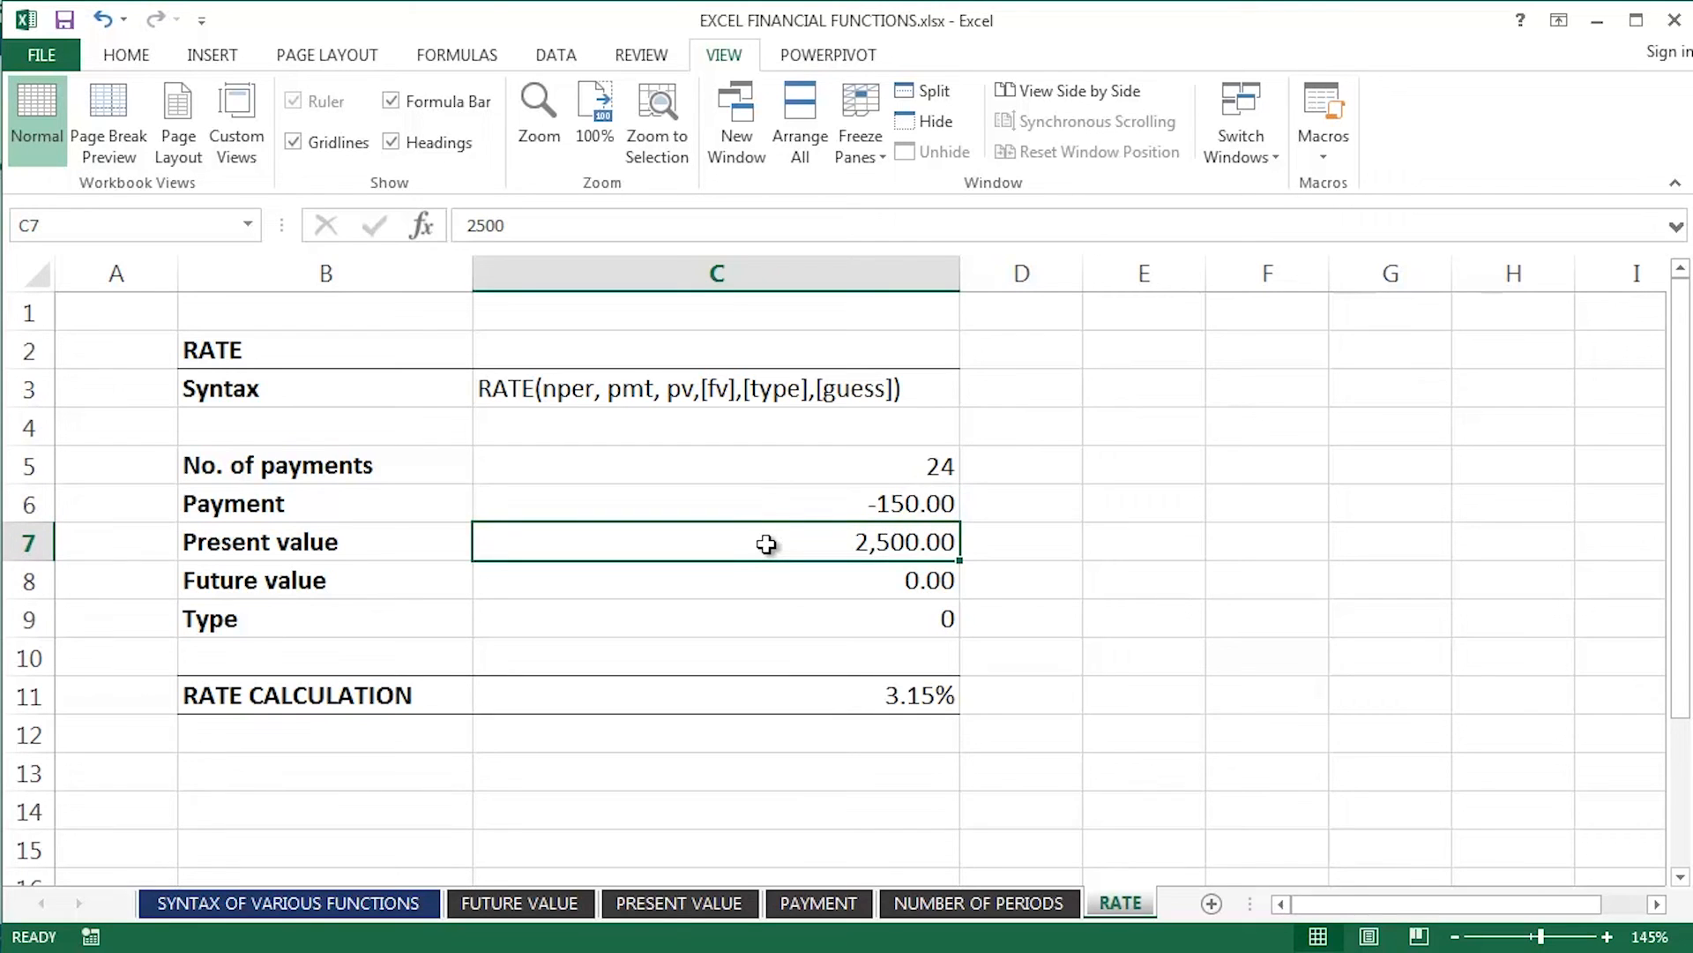
click(739, 695)
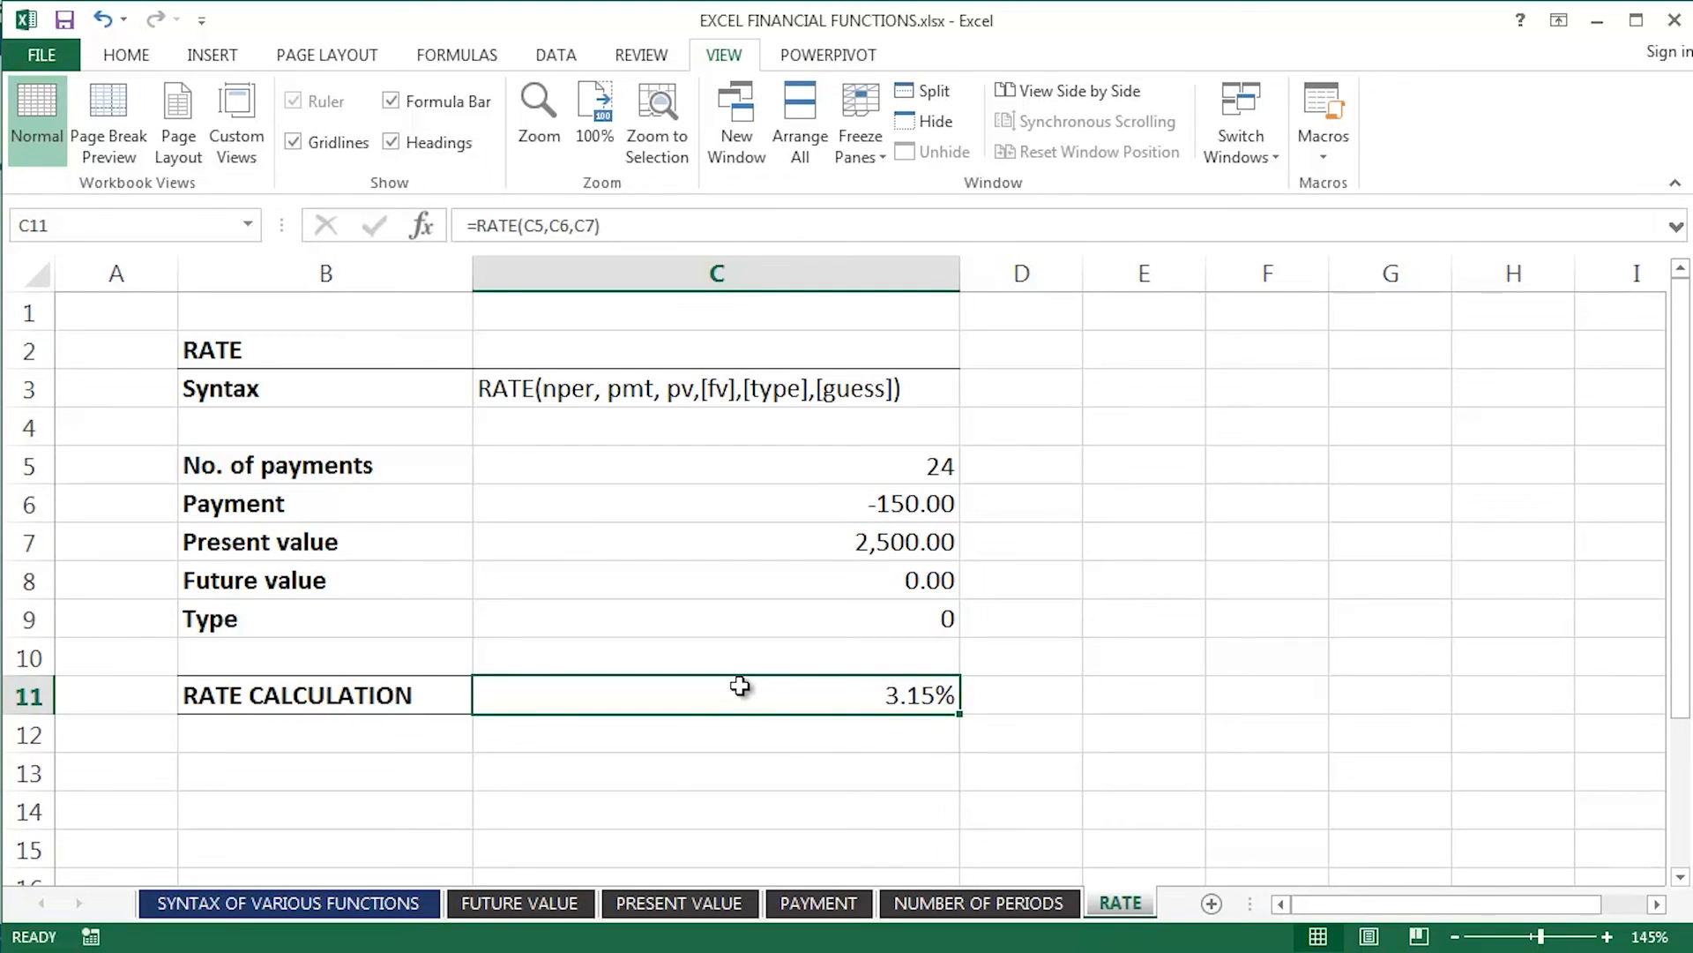
double_click(737, 695)
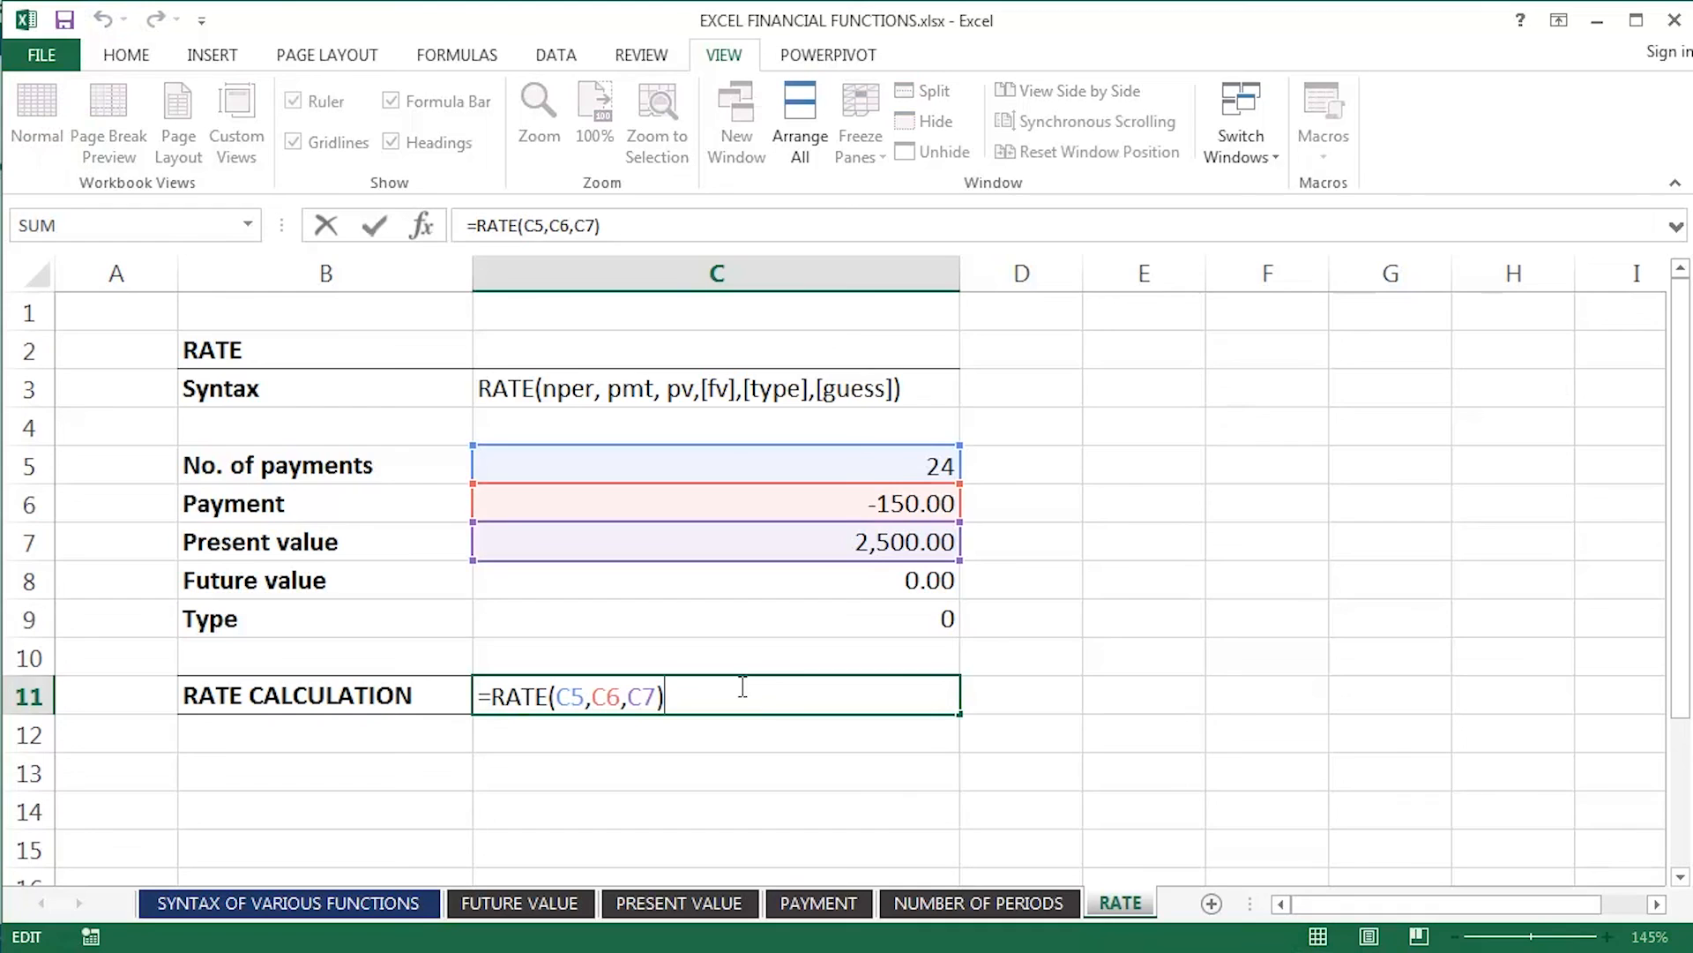